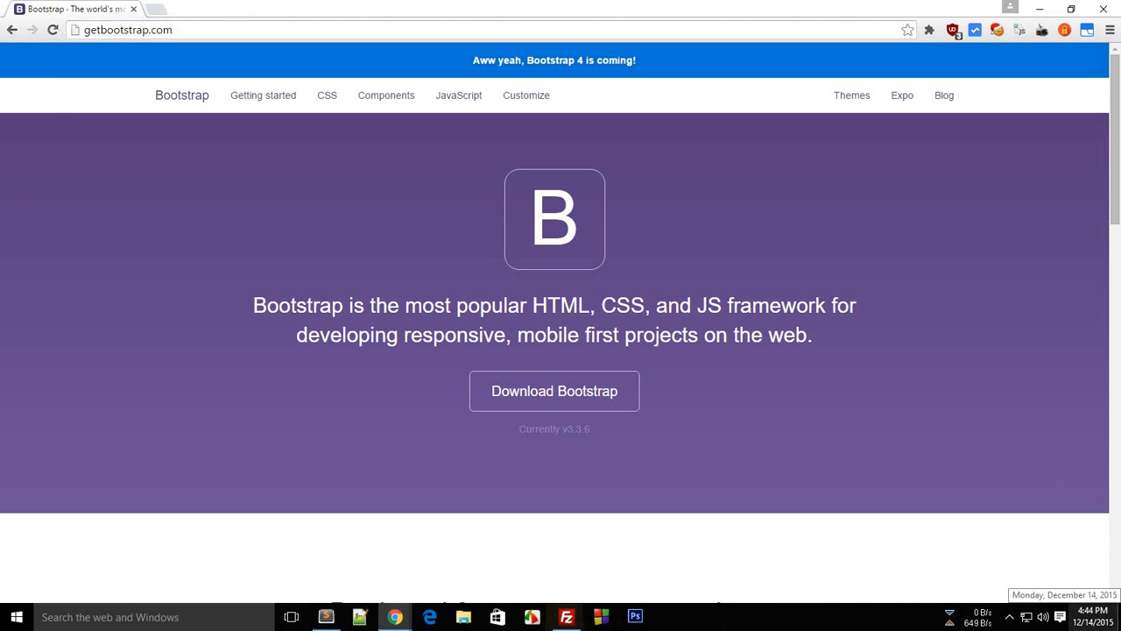
pyautogui.moveTo(848, 105)
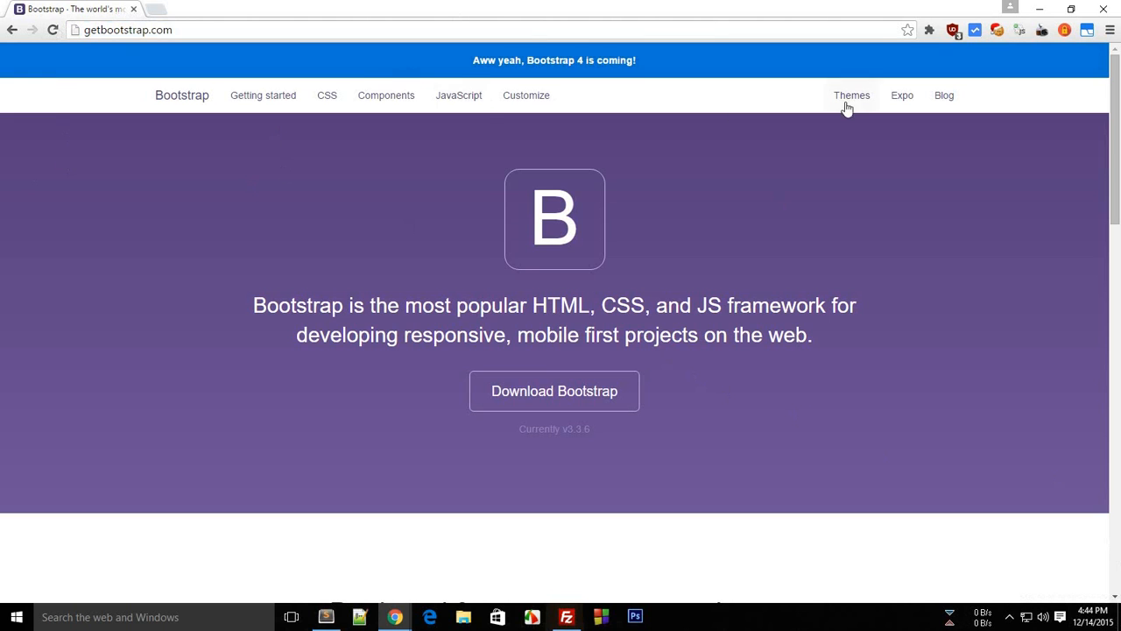
pyautogui.moveTo(571, 95)
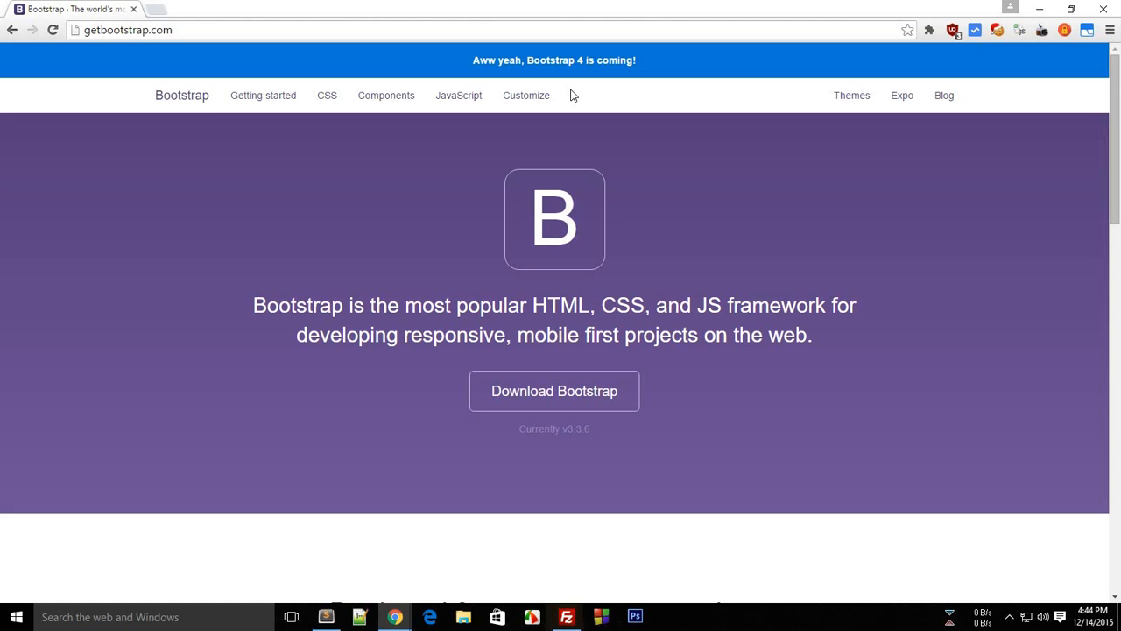
pyautogui.moveTo(553, 97)
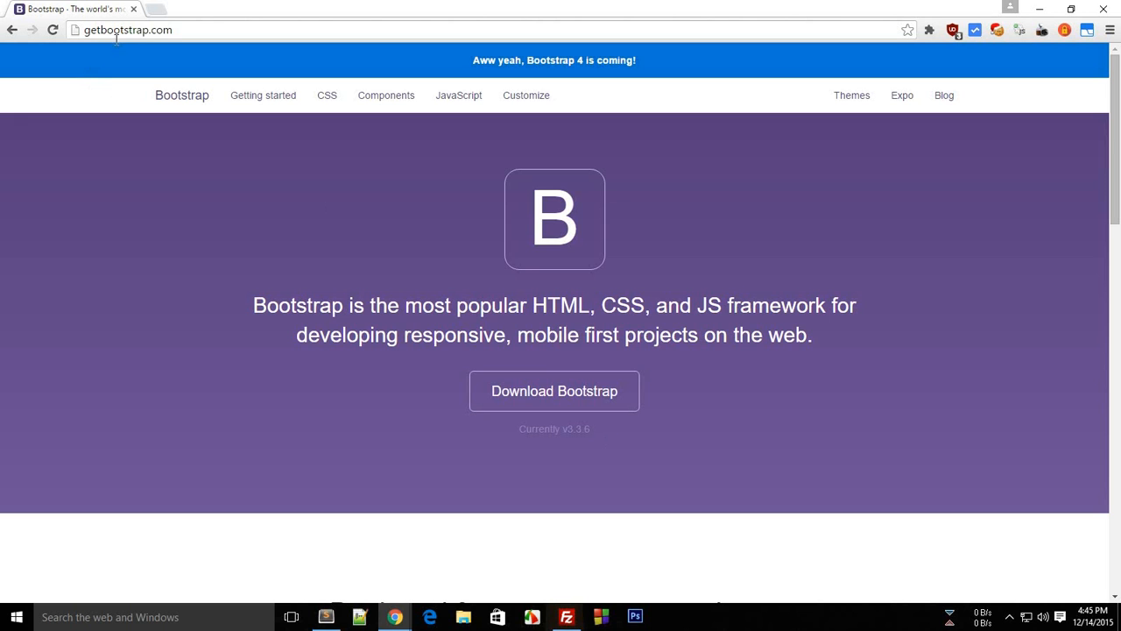
pyautogui.moveTo(613, 471)
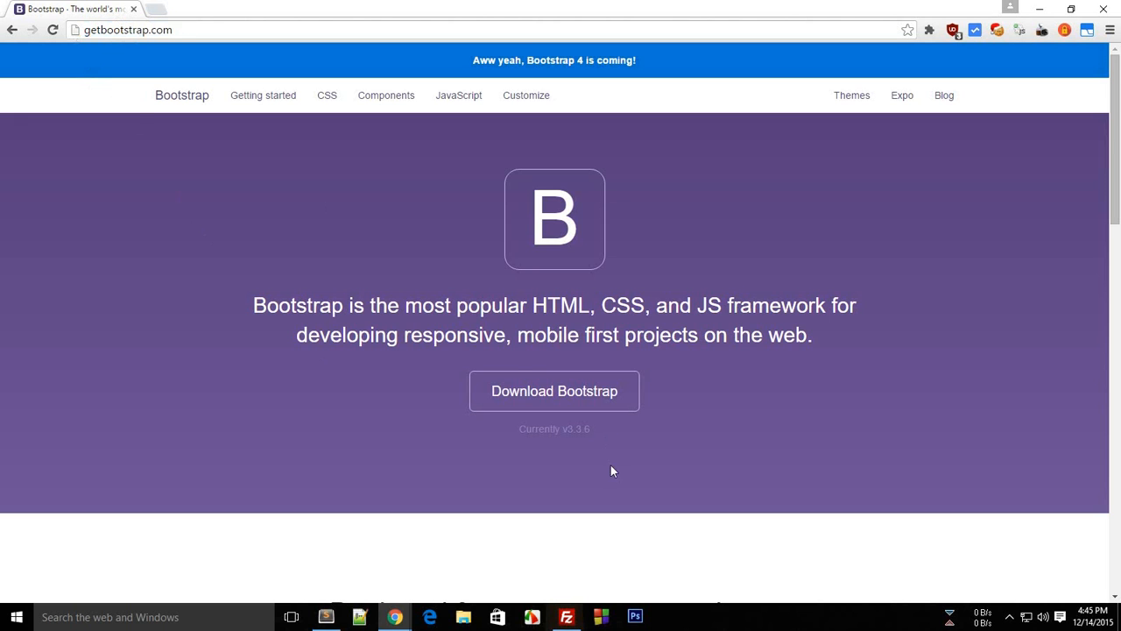
pyautogui.moveTo(554, 396)
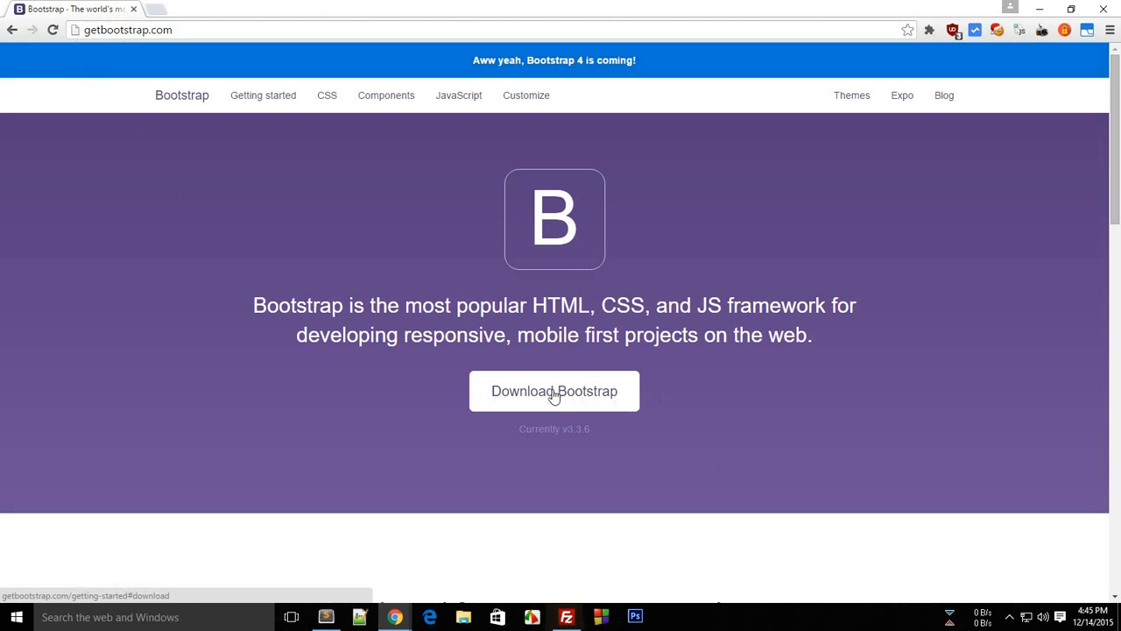
# Select and copy the full Bootstrap CDN block: stylesheet, theme and script snippets.
pyautogui.click(553, 390)
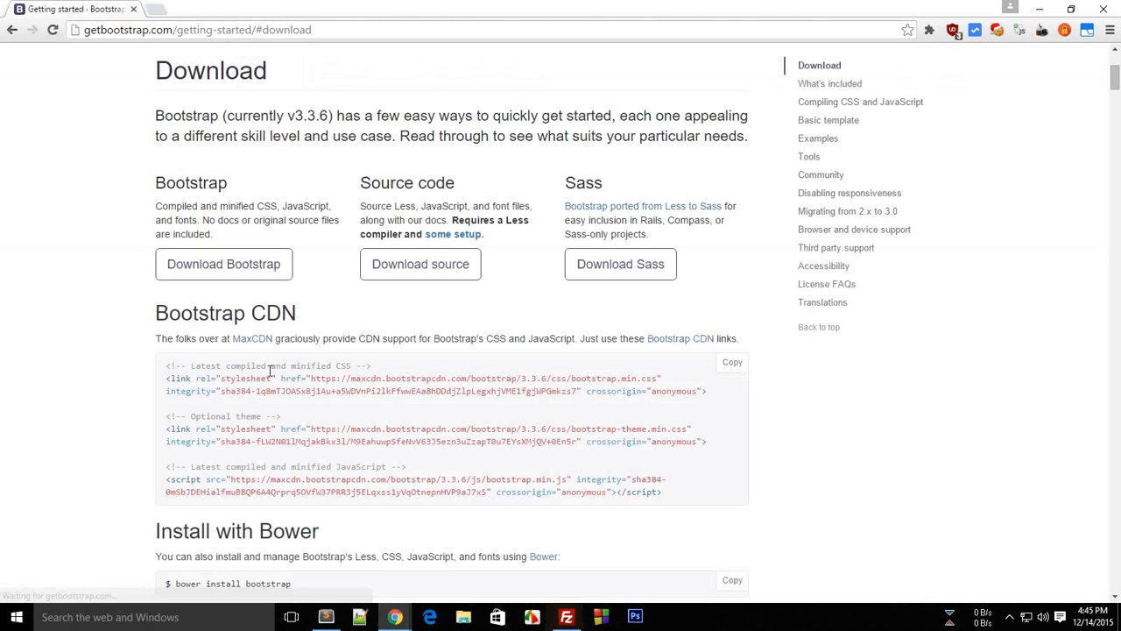
pyautogui.moveTo(156, 71)
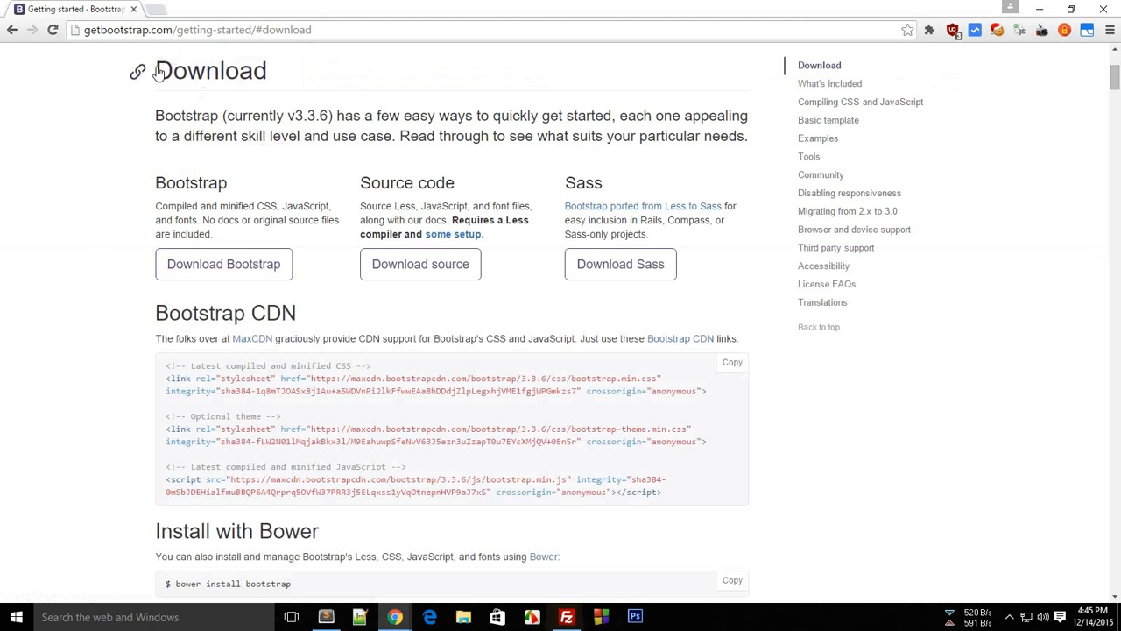
pyautogui.doubleClick(219, 70)
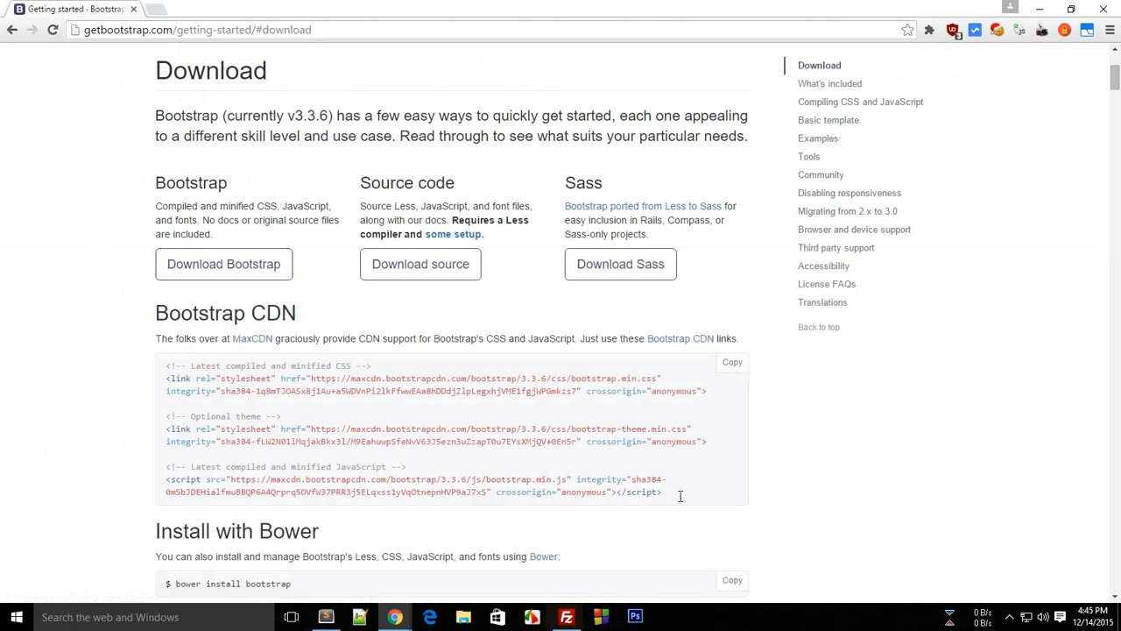
pyautogui.moveTo(334, 459)
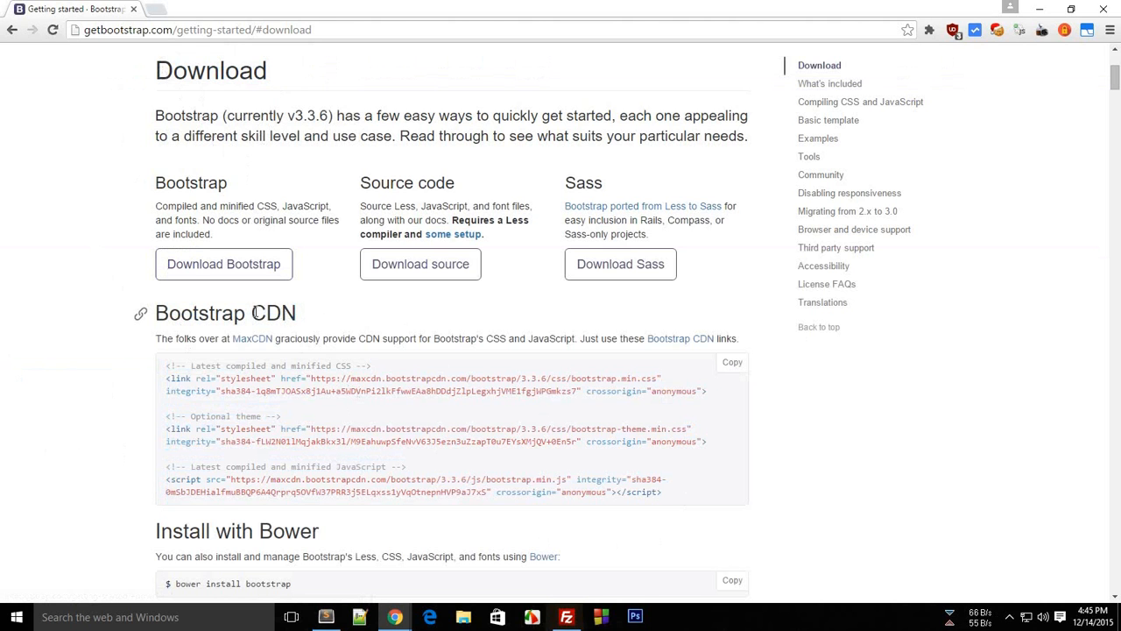
pyautogui.moveTo(322, 330)
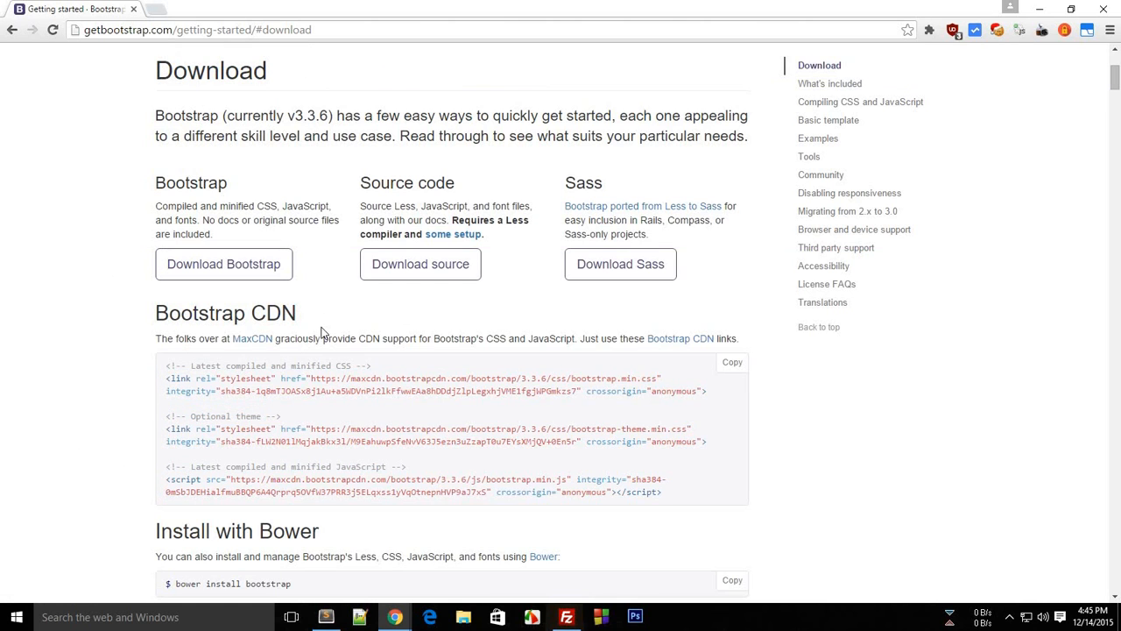
pyautogui.moveTo(711, 403)
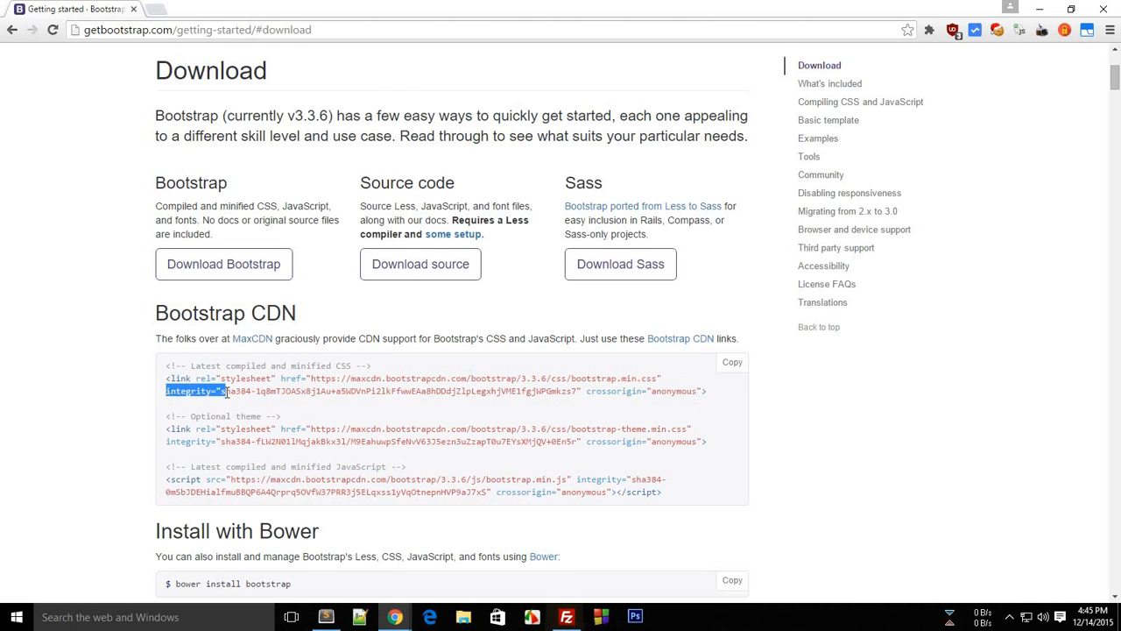
pyautogui.click(662, 412)
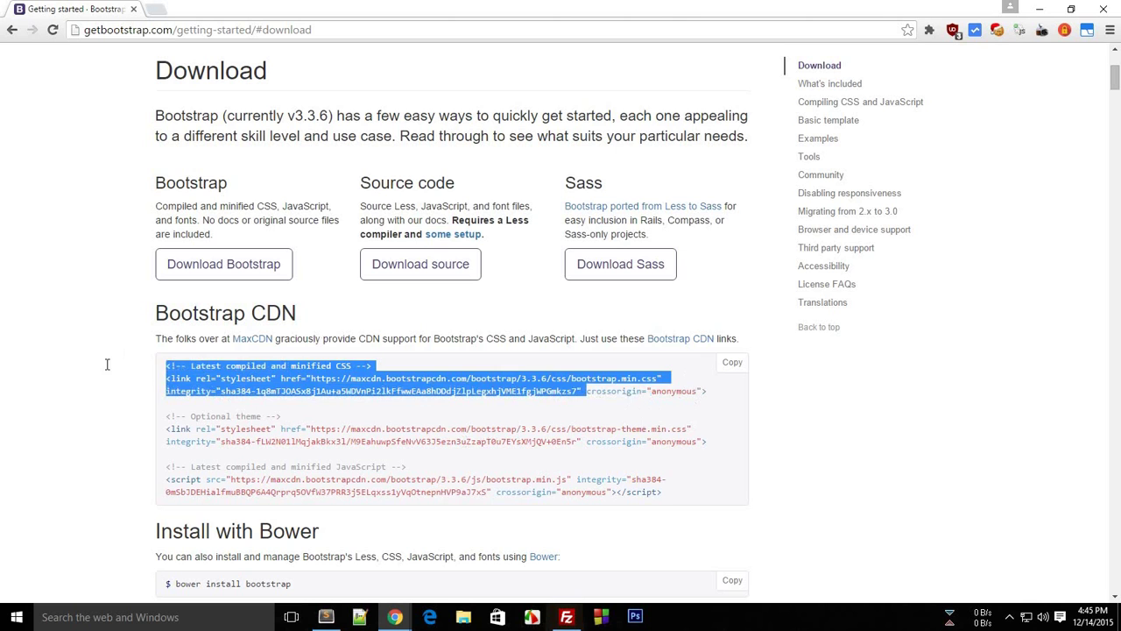
pyautogui.click(170, 392)
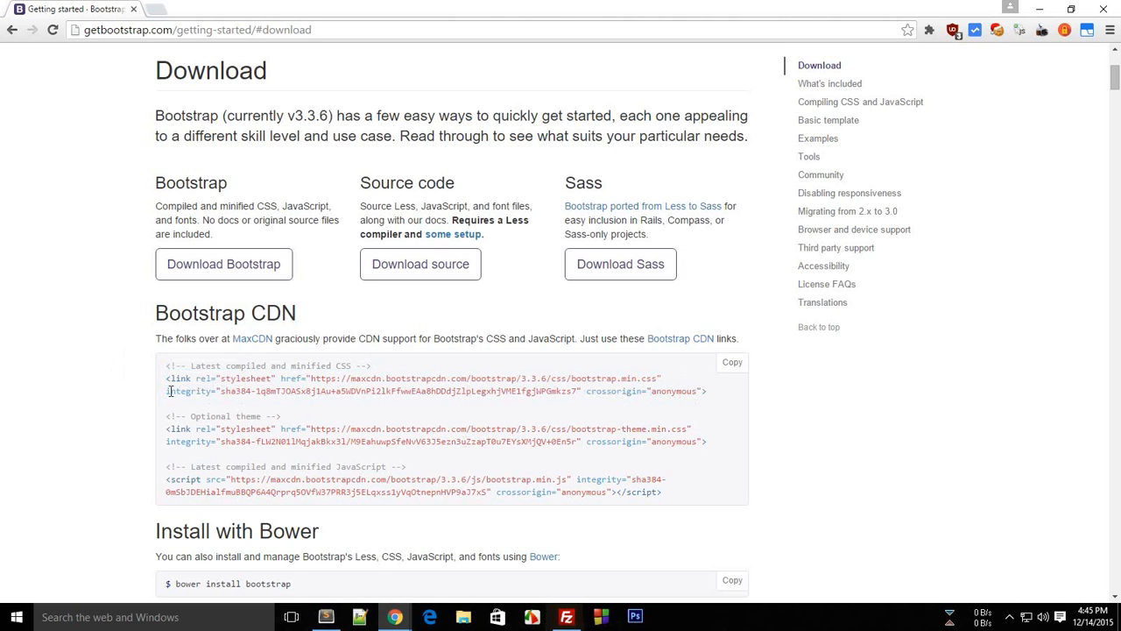
pyautogui.moveTo(659, 379)
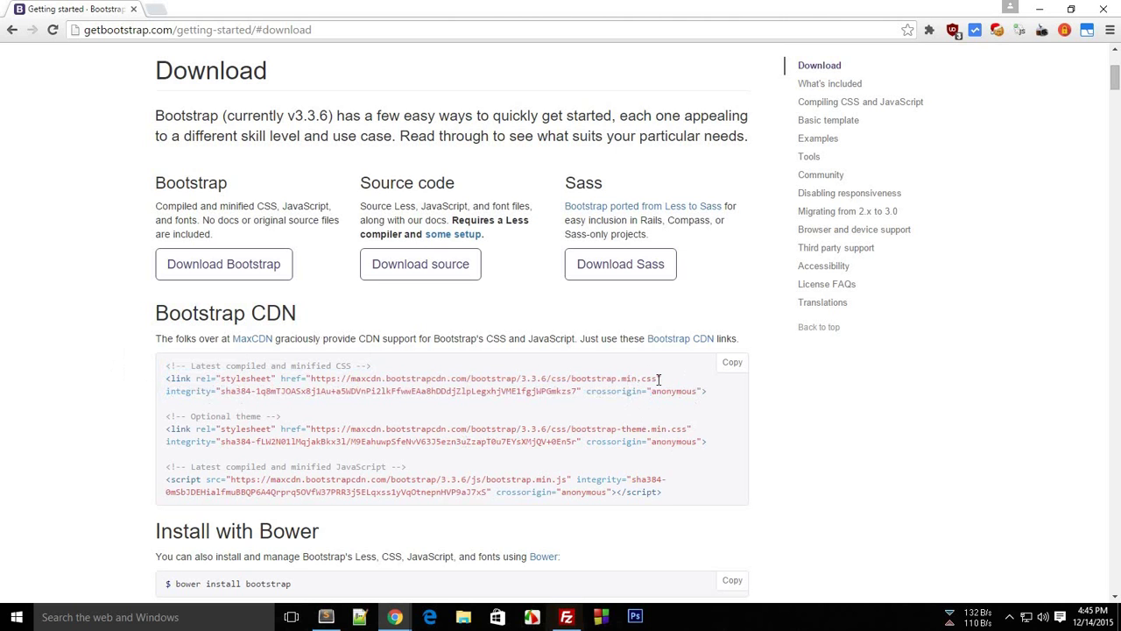
pyautogui.moveTo(319, 411)
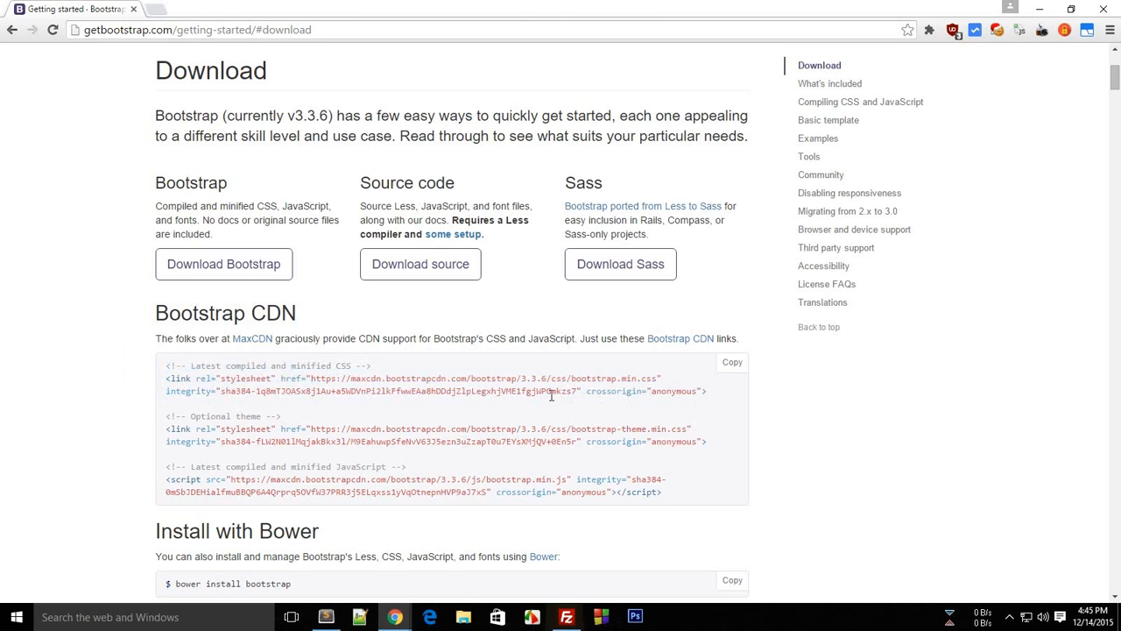
pyautogui.moveTo(378, 391); pyautogui.dragTo(641, 391)
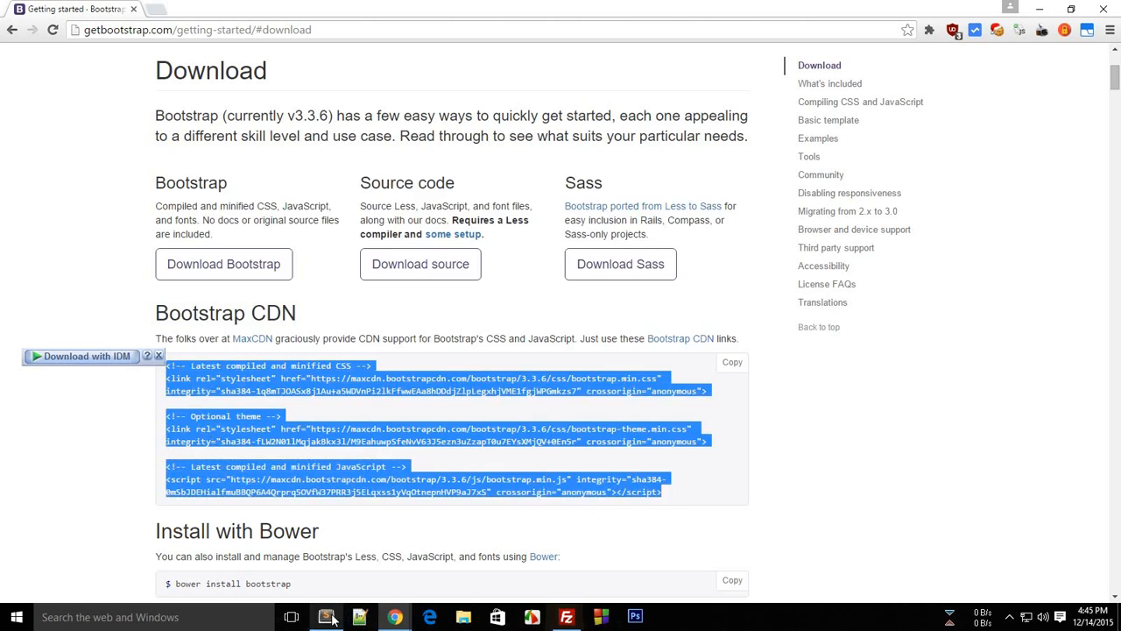
# Expand an html:5 skeleton in Sublime Text and save it as 1.html in the Bootstrap folder.
pyautogui.click(325, 617)
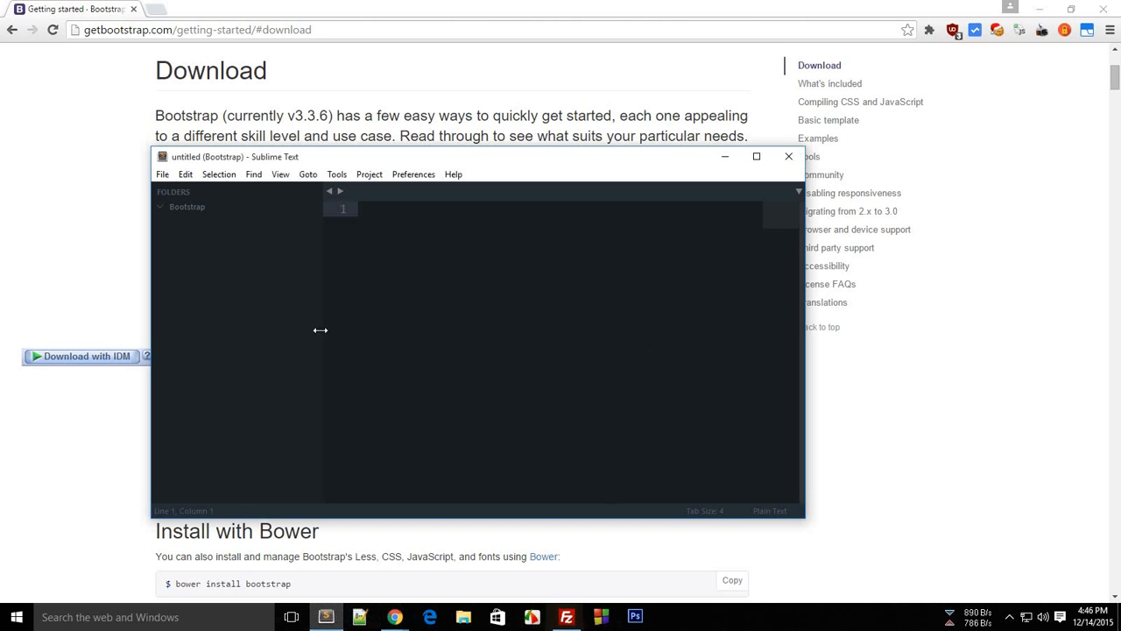
pyautogui.write('html')
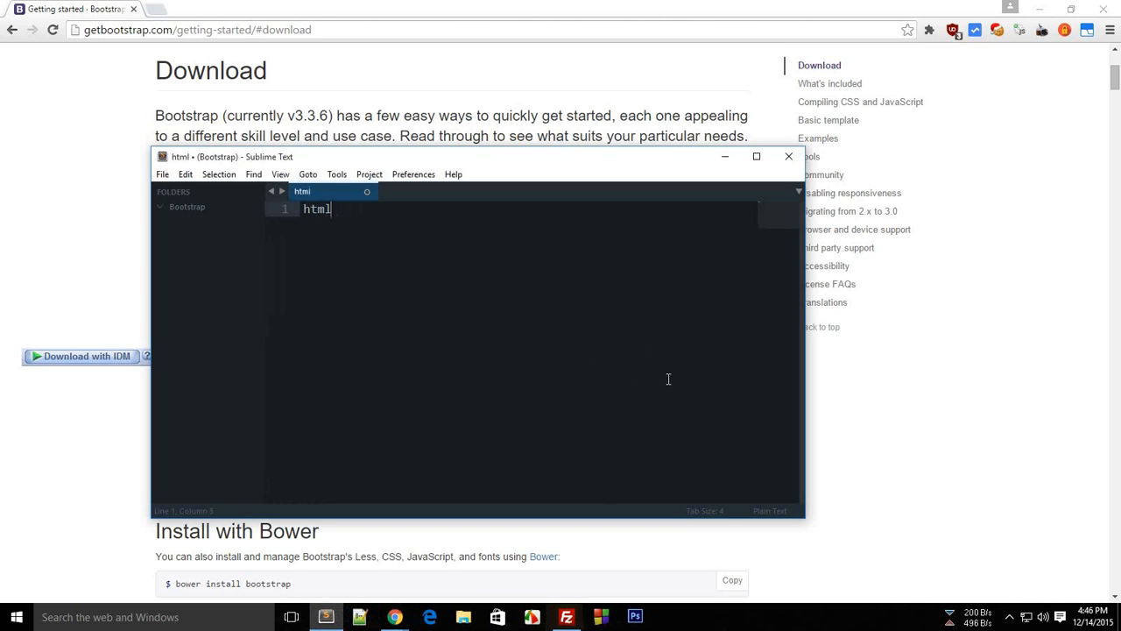
pyautogui.write(':5')
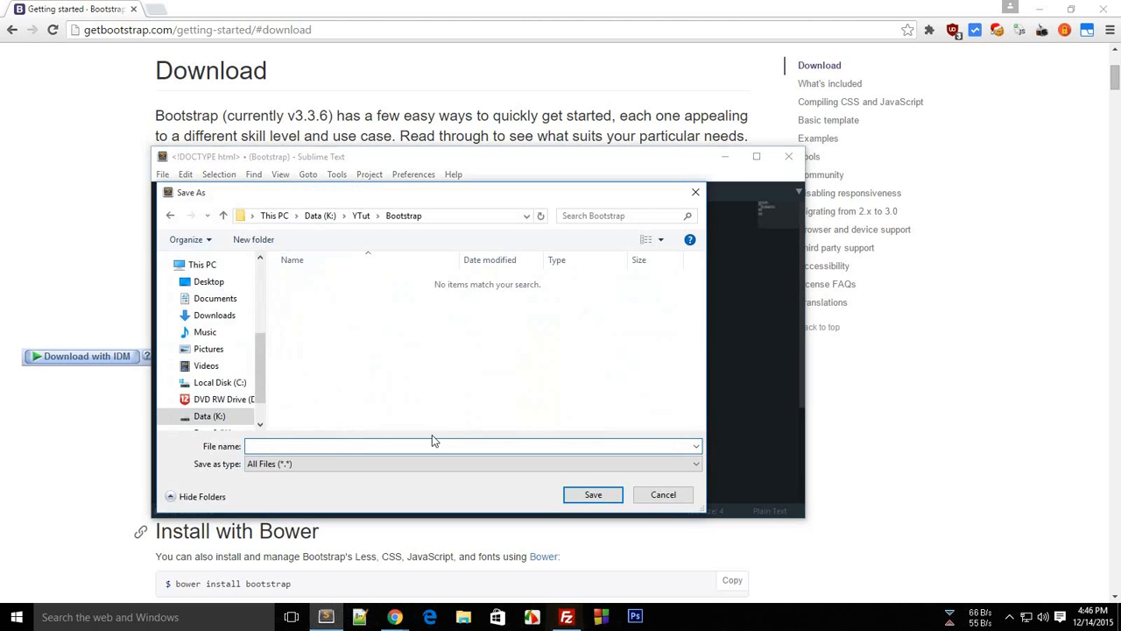
pyautogui.click(592, 494)
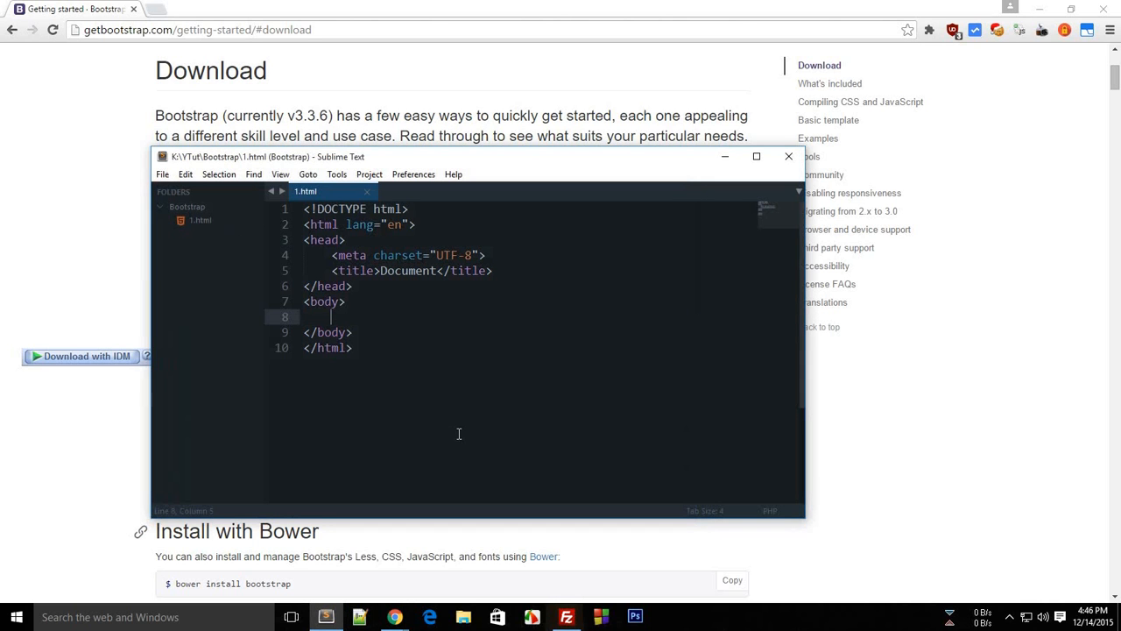
# Paste the CDN snippets and strip the comment plus integrity/crossorigin attributes from the links and script.
pyautogui.press('ctrl+s')
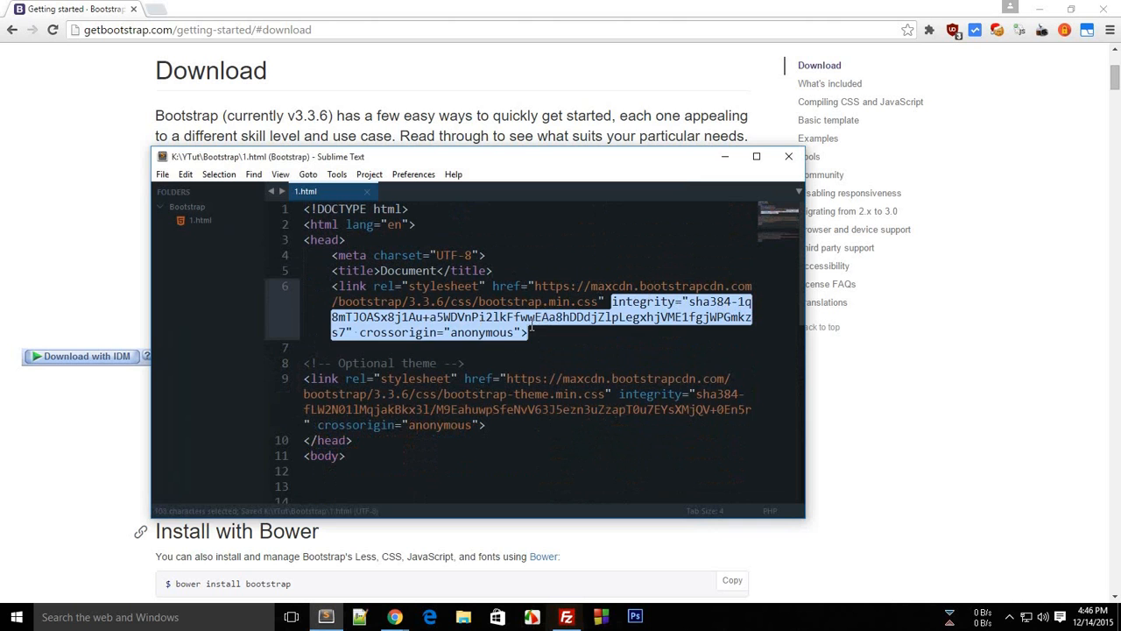
pyautogui.press('Delete')
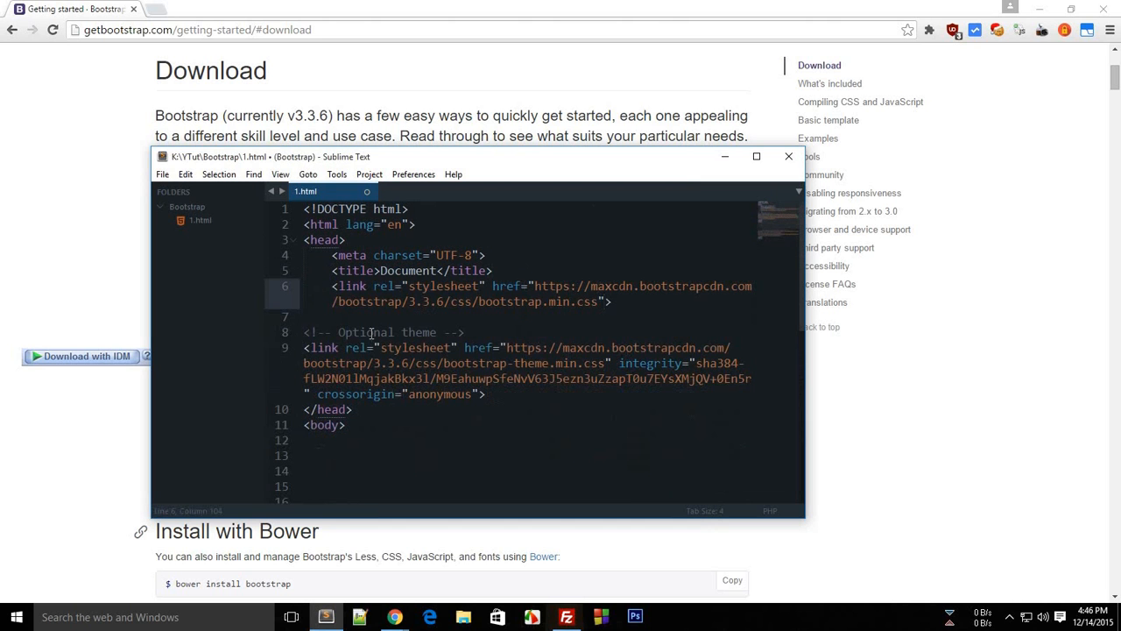
pyautogui.moveTo(304, 347); pyautogui.dragTo(487, 392)
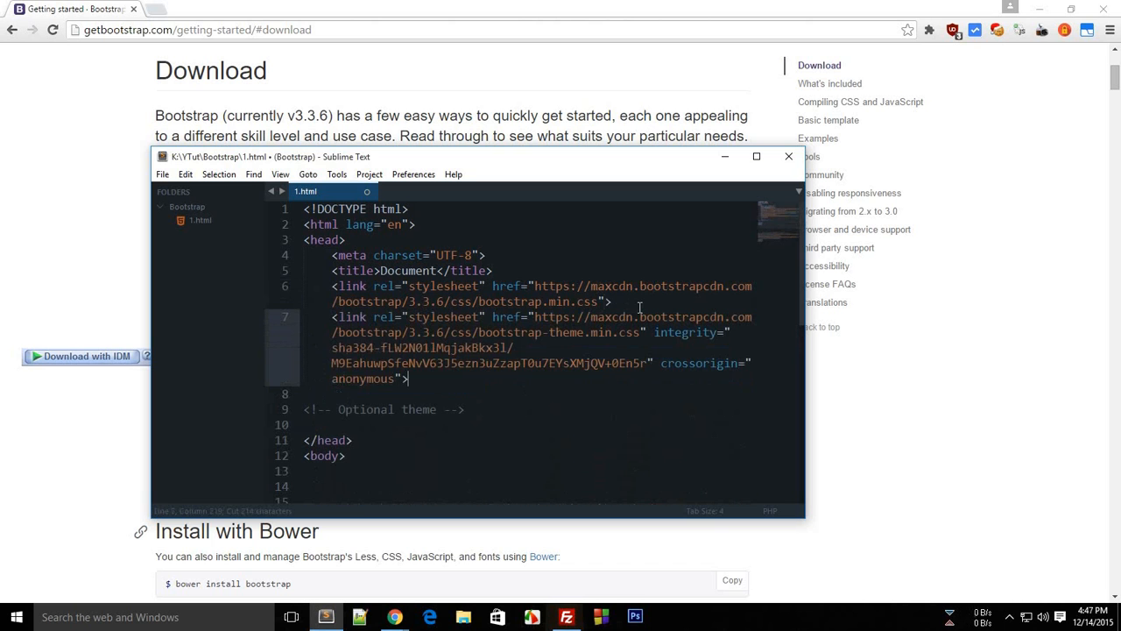
pyautogui.moveTo(652, 333); pyautogui.dragTo(406, 379)
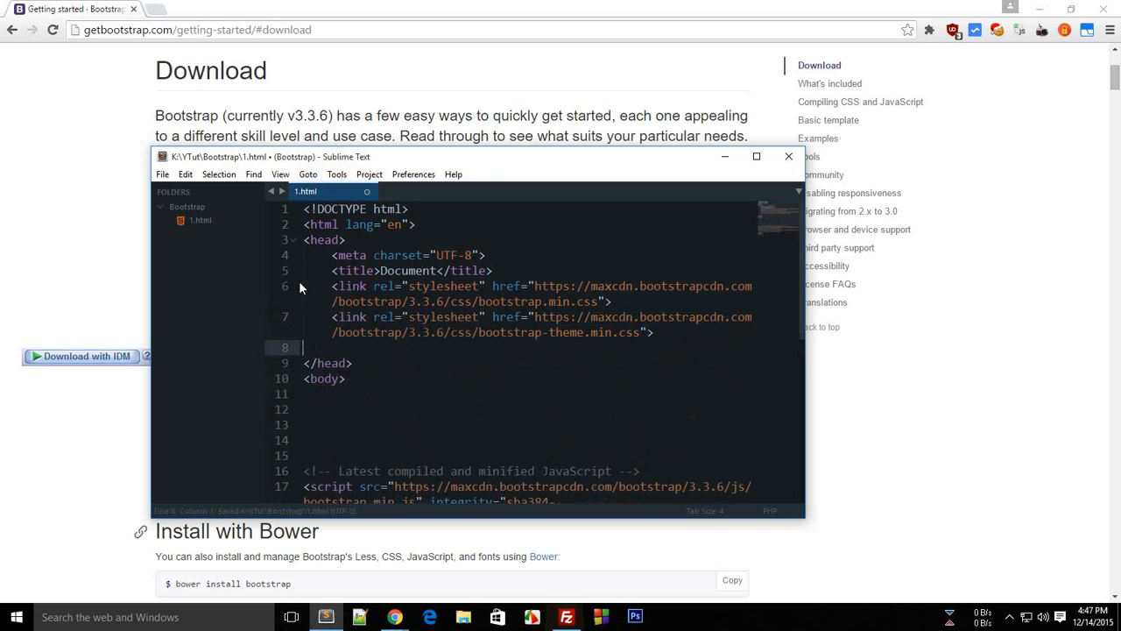
pyautogui.scroll(-3)
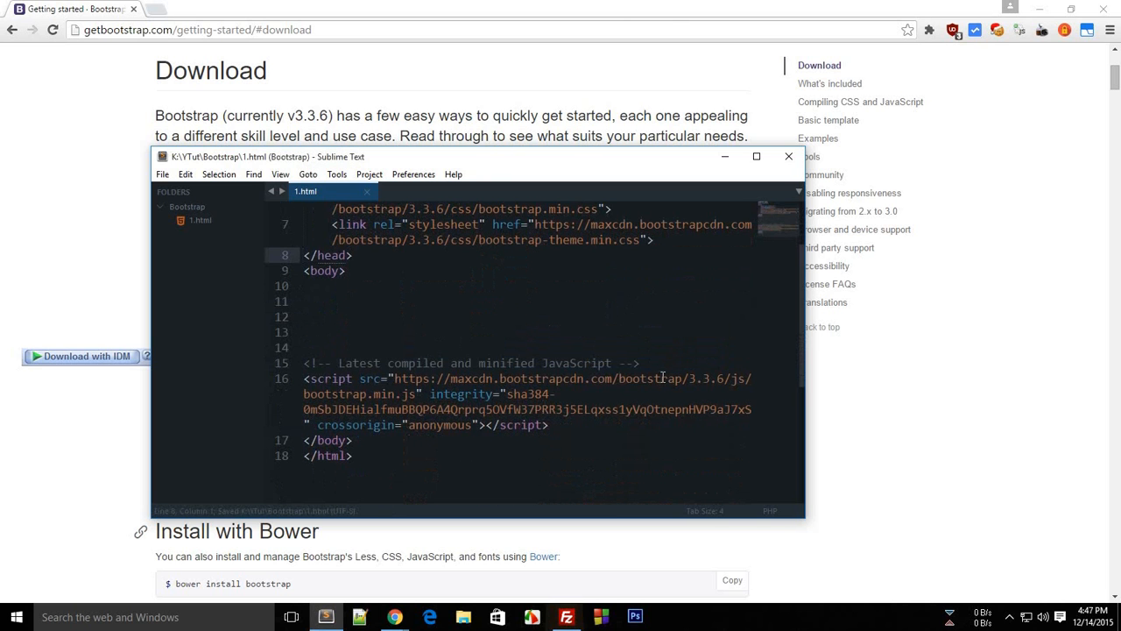
pyautogui.press('Delete')
pyautogui.write('<div class="container">')
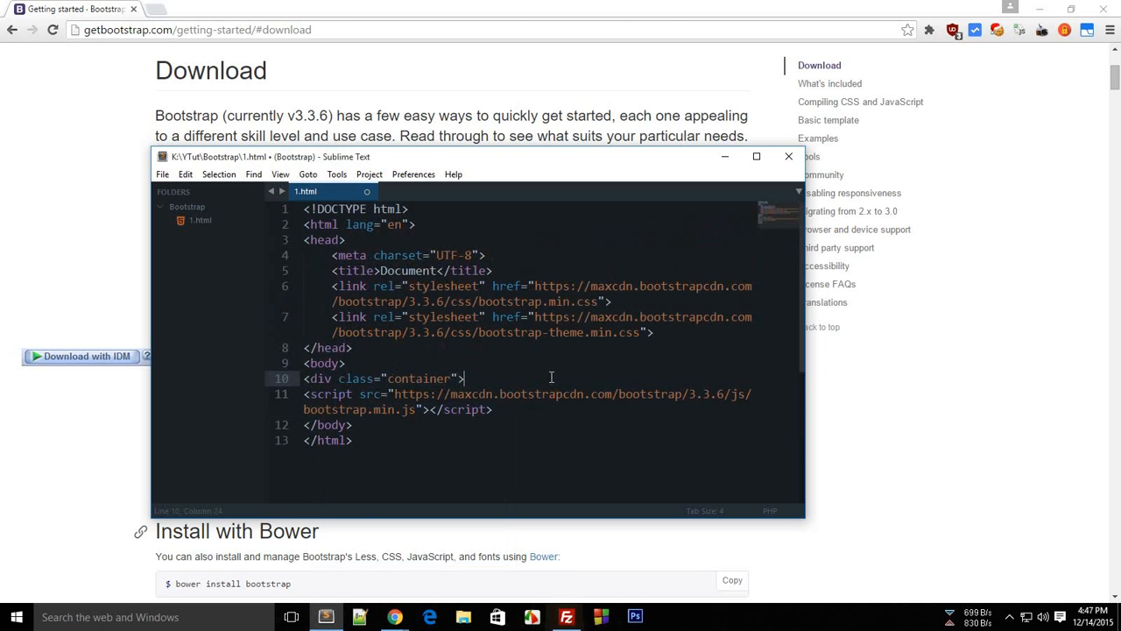
# Add a div class="container" holding the sentence 'This is my first co...'.
pyautogui.write('</div>')
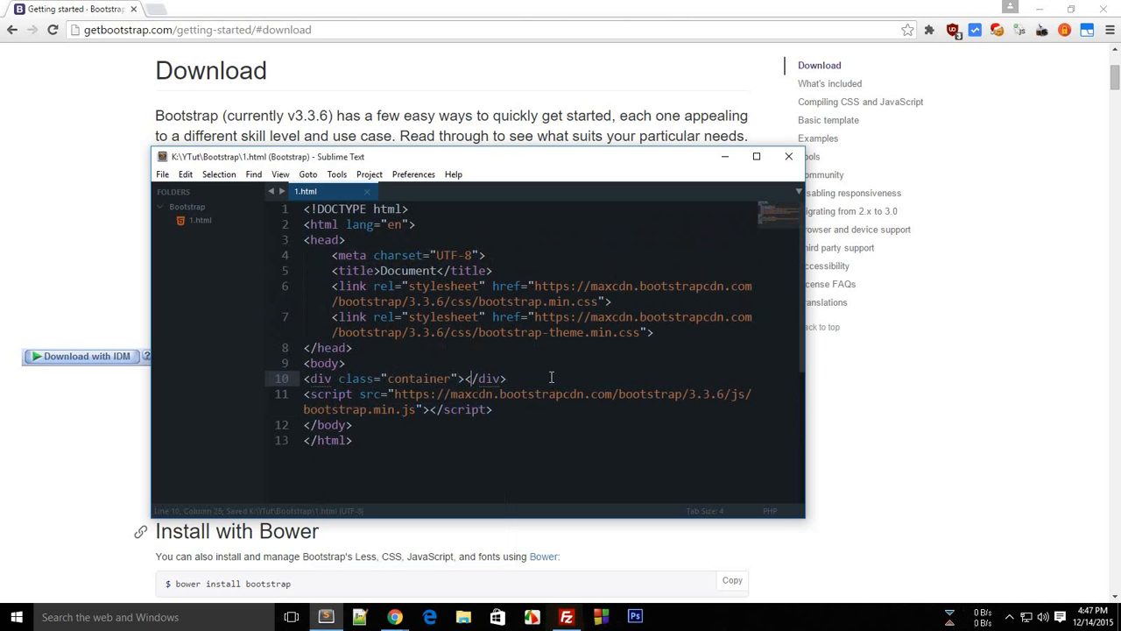
pyautogui.write('T')
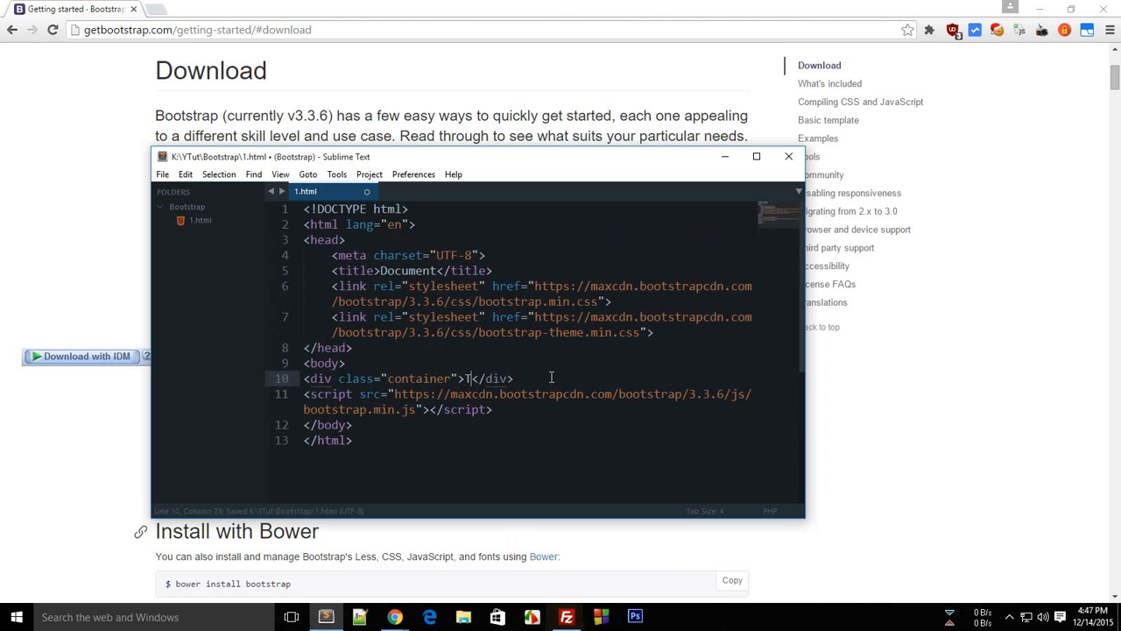
pyautogui.write('his is my first co')
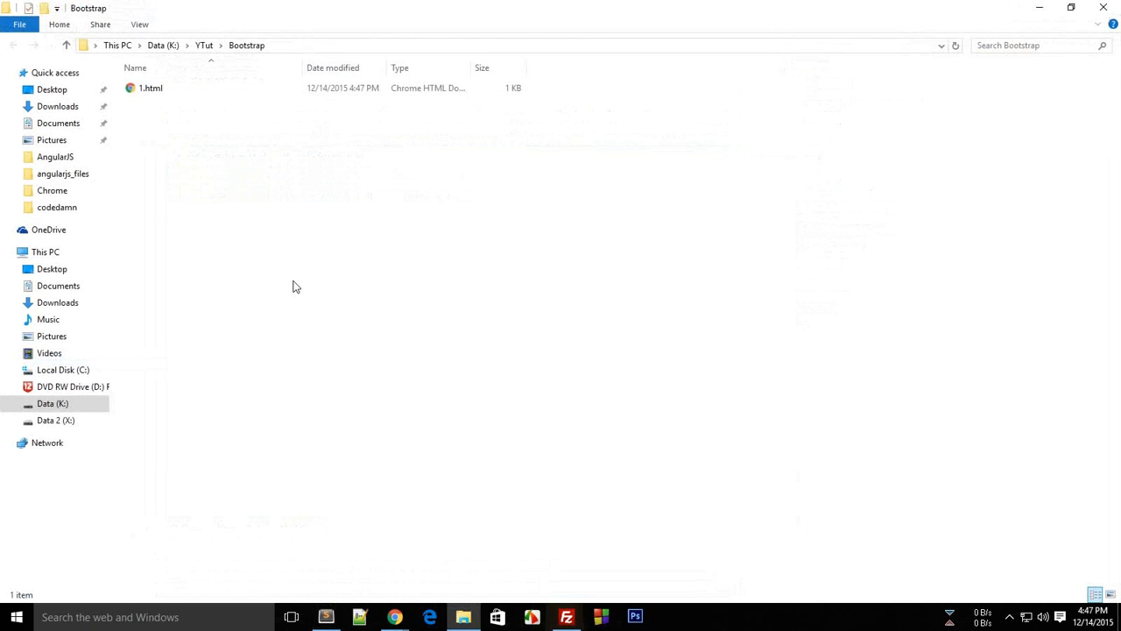
# Inspect 1.html in Chrome's console and follow the bootstrap.min.js error that Bootstrap requires jQuery.
pyautogui.rightClick(150, 87)
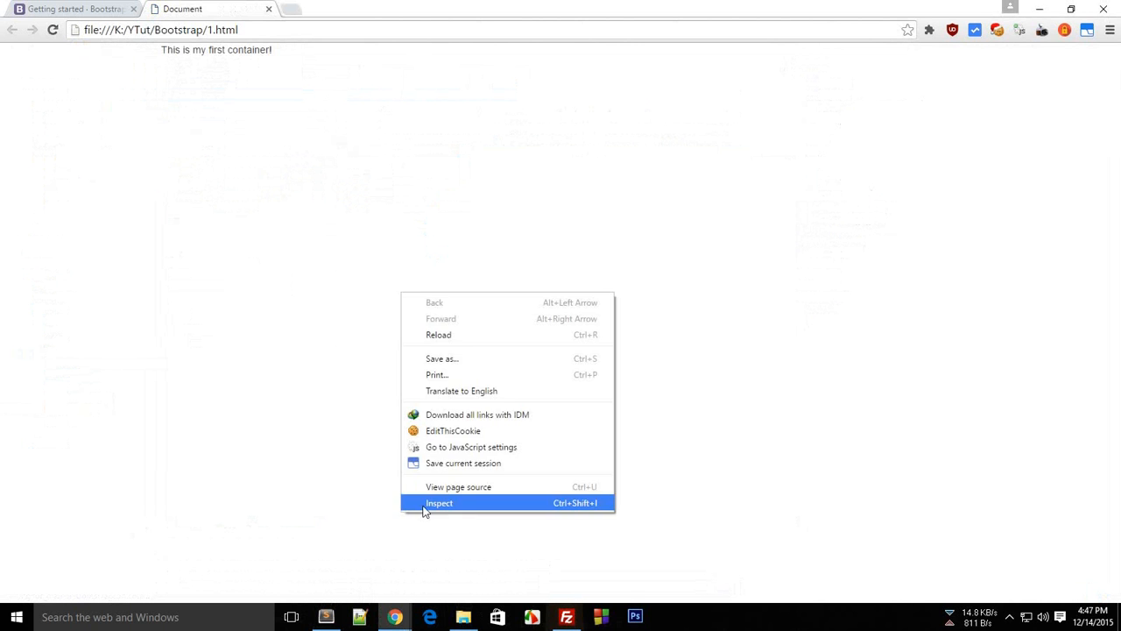
pyautogui.click(438, 502)
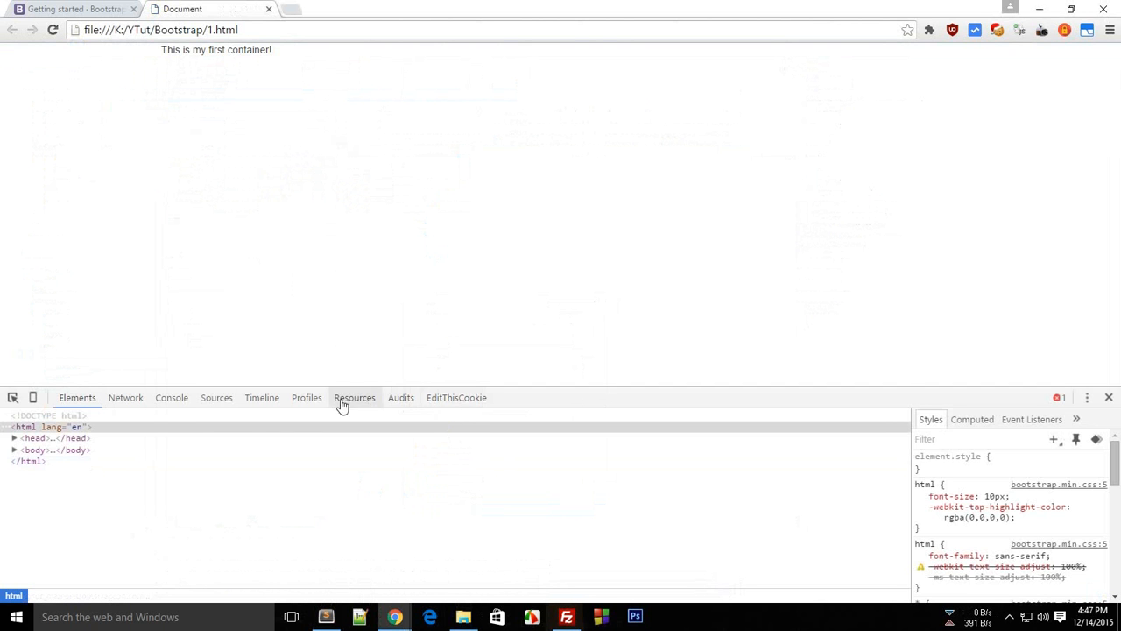
pyautogui.click(172, 398)
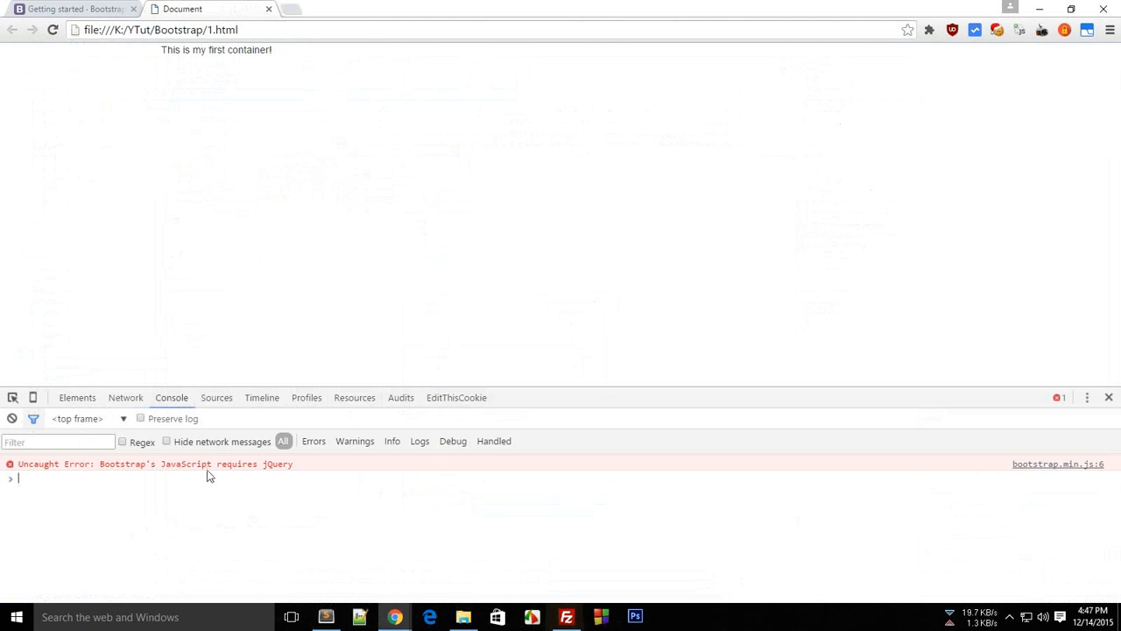
pyautogui.moveTo(304, 473)
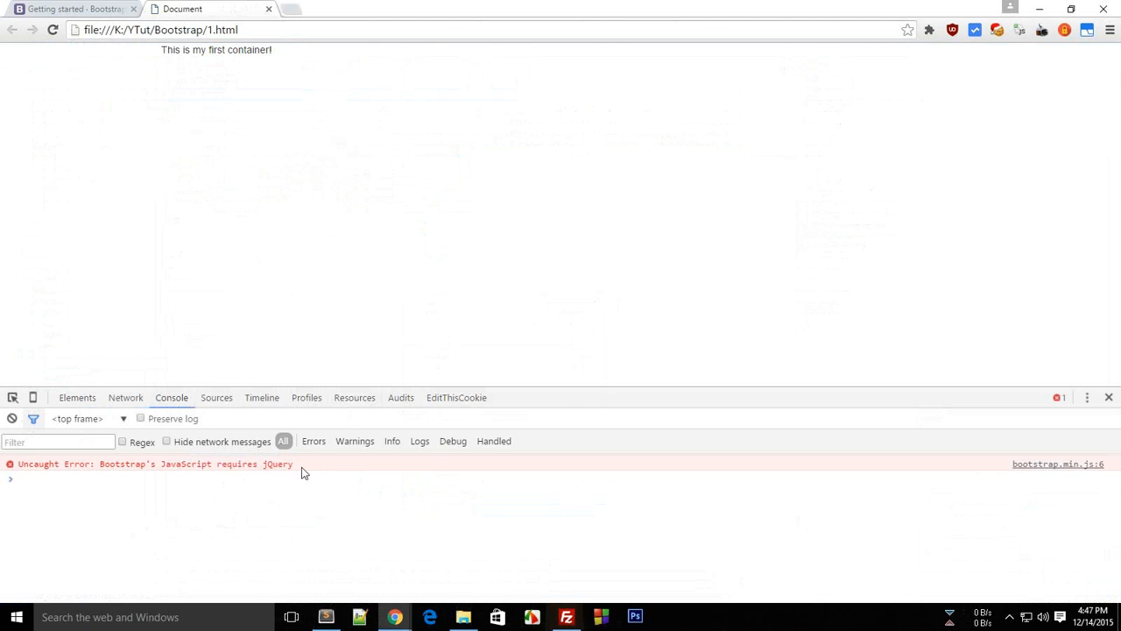
pyautogui.click(354, 396)
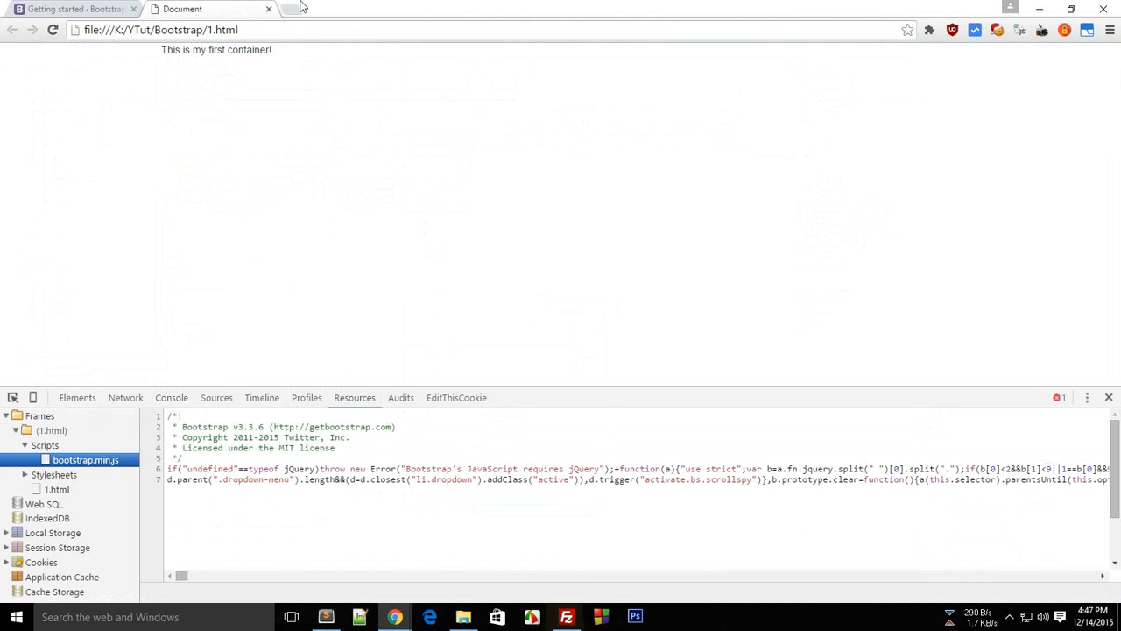
pyautogui.click(301, 7)
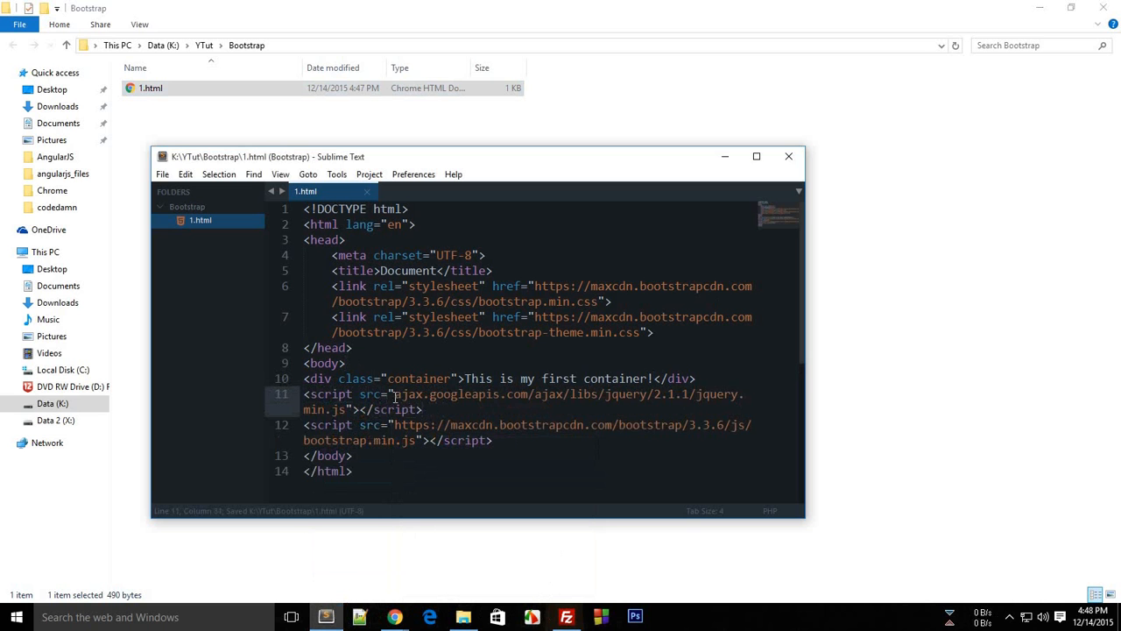
pyautogui.write('http://')
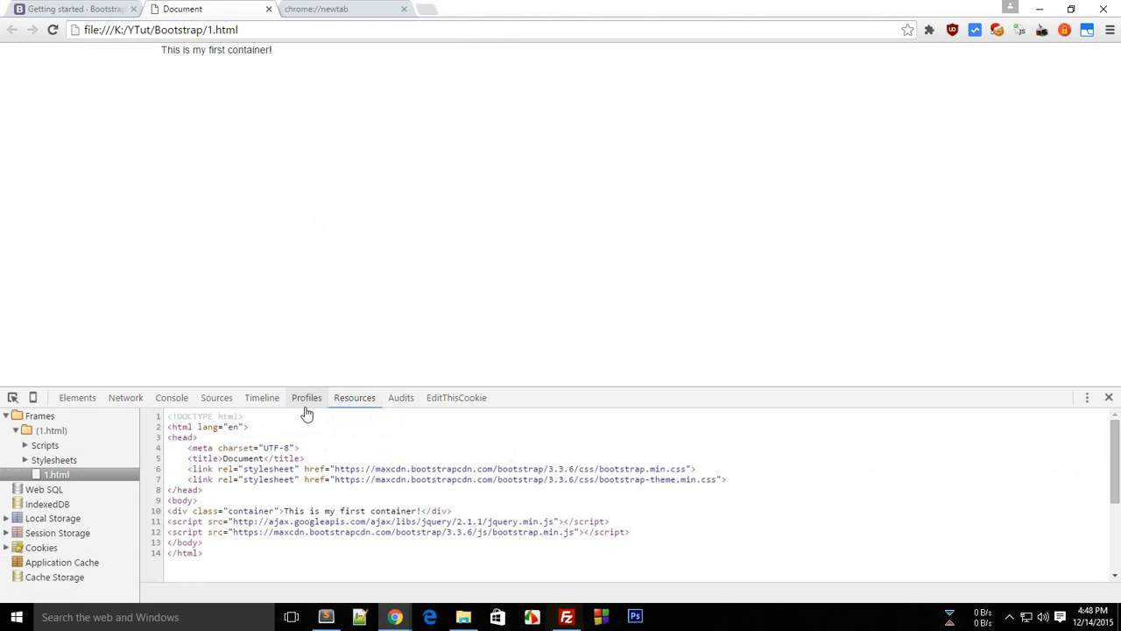
pyautogui.click(172, 397)
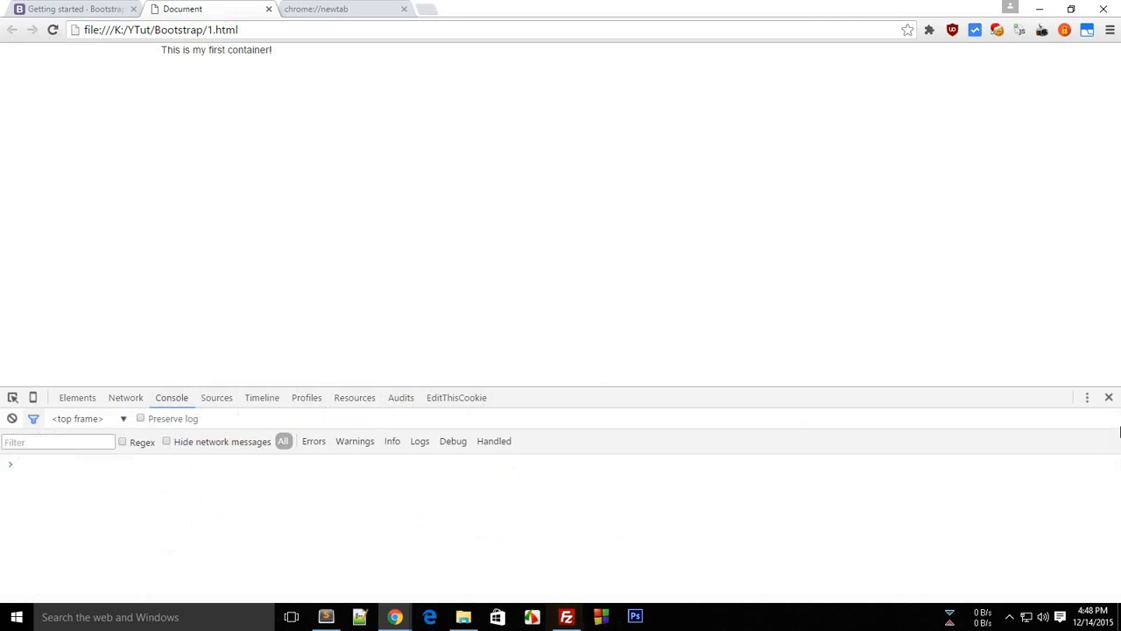
pyautogui.click(326, 617)
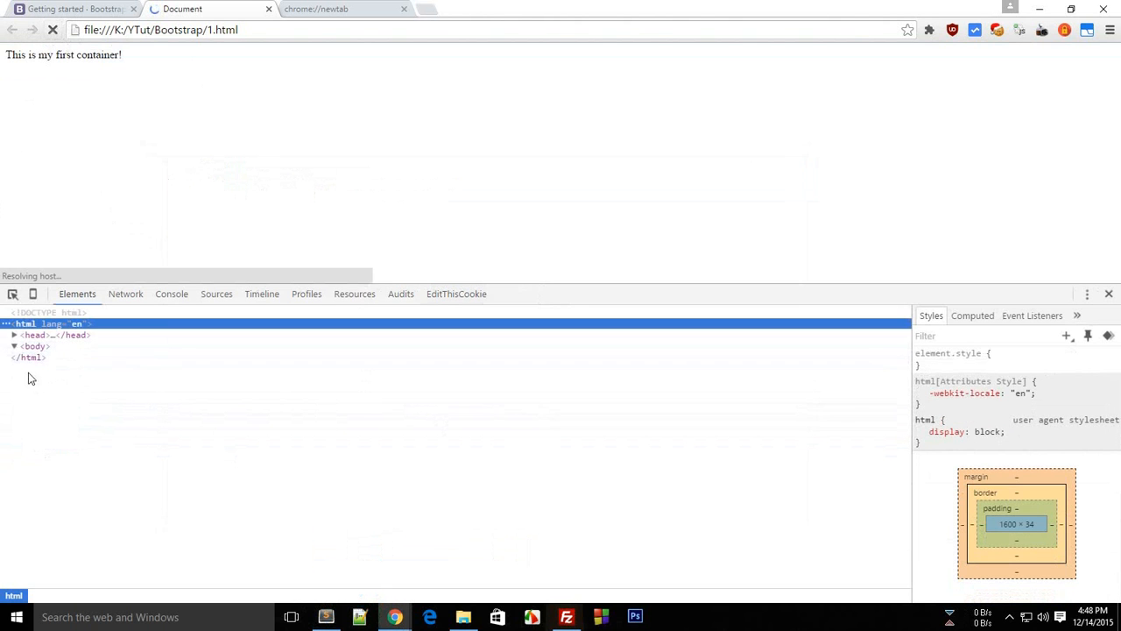
# Reload 1.html and read the ERR_NAME_NOT_RESOLVED failures for the Bootstrap and jQuery CDN files.
pyautogui.click(14, 347)
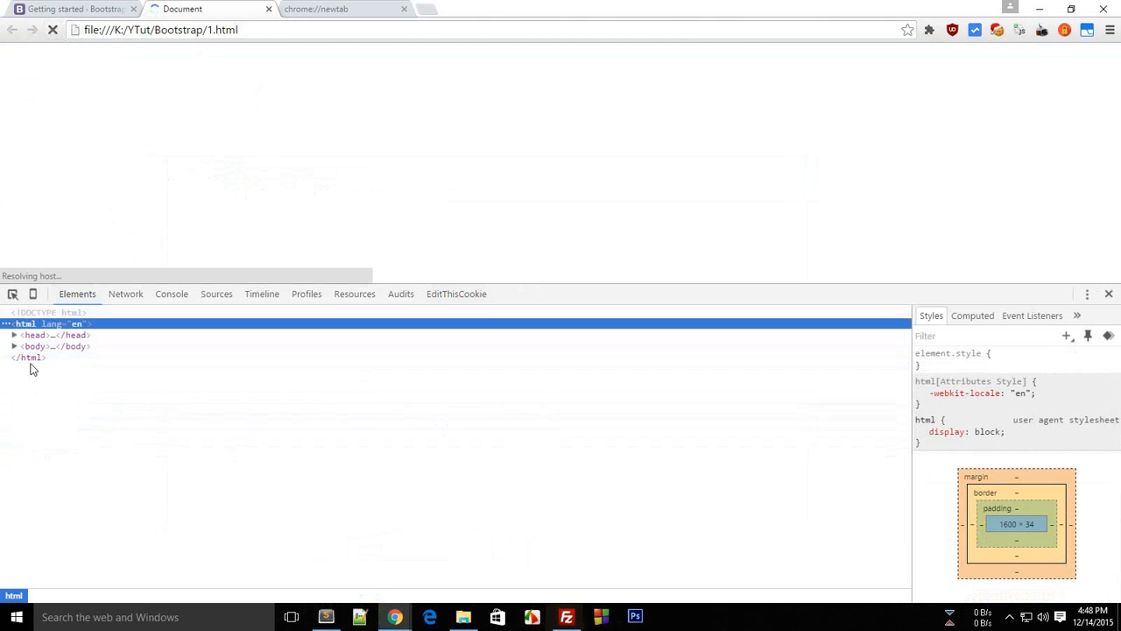
pyautogui.click(14, 347)
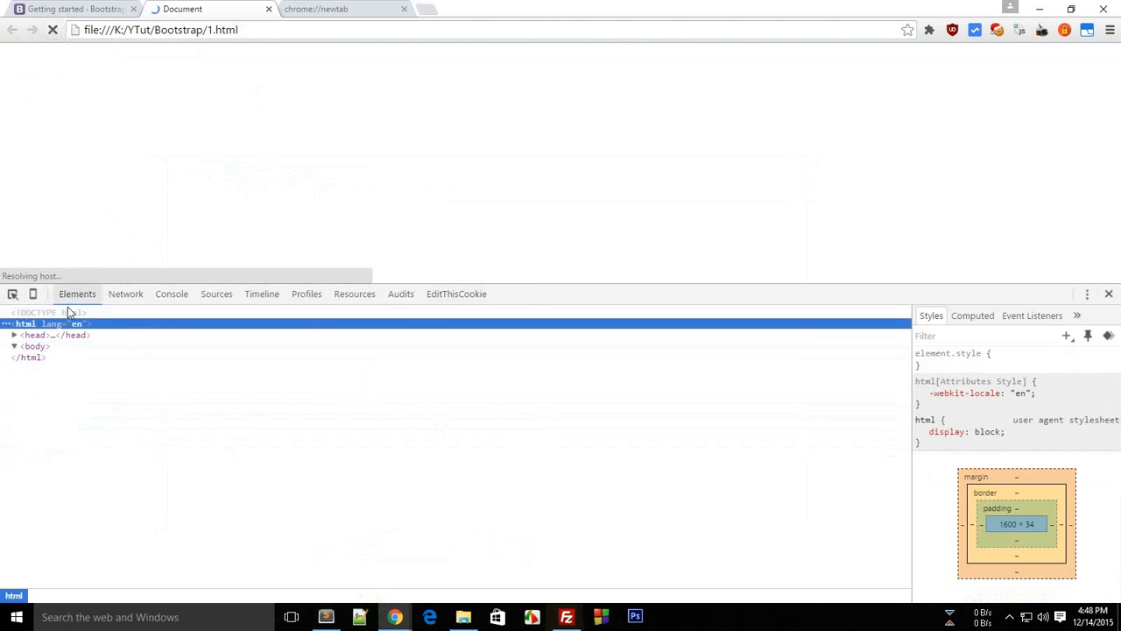
pyautogui.moveTo(108, 238)
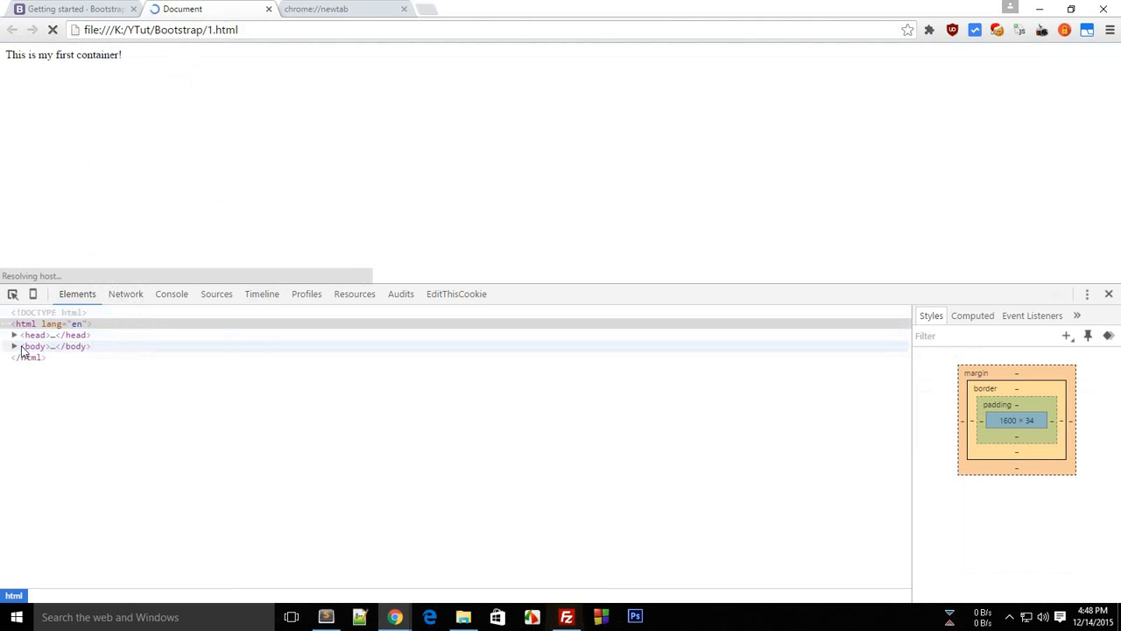
pyautogui.click(44, 322)
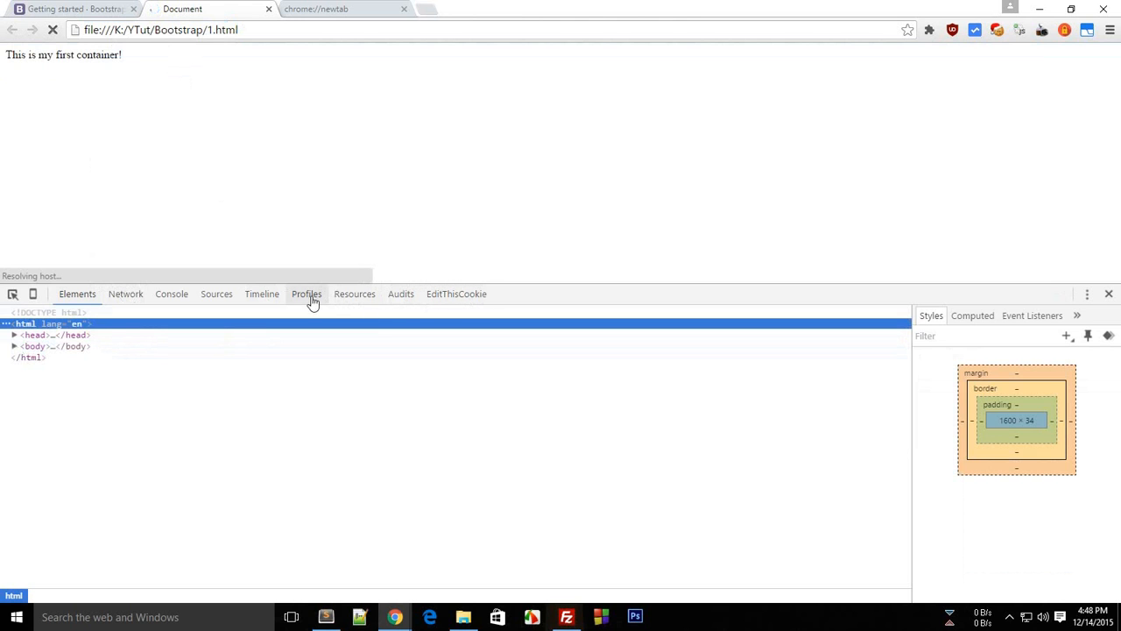
pyautogui.click(171, 294)
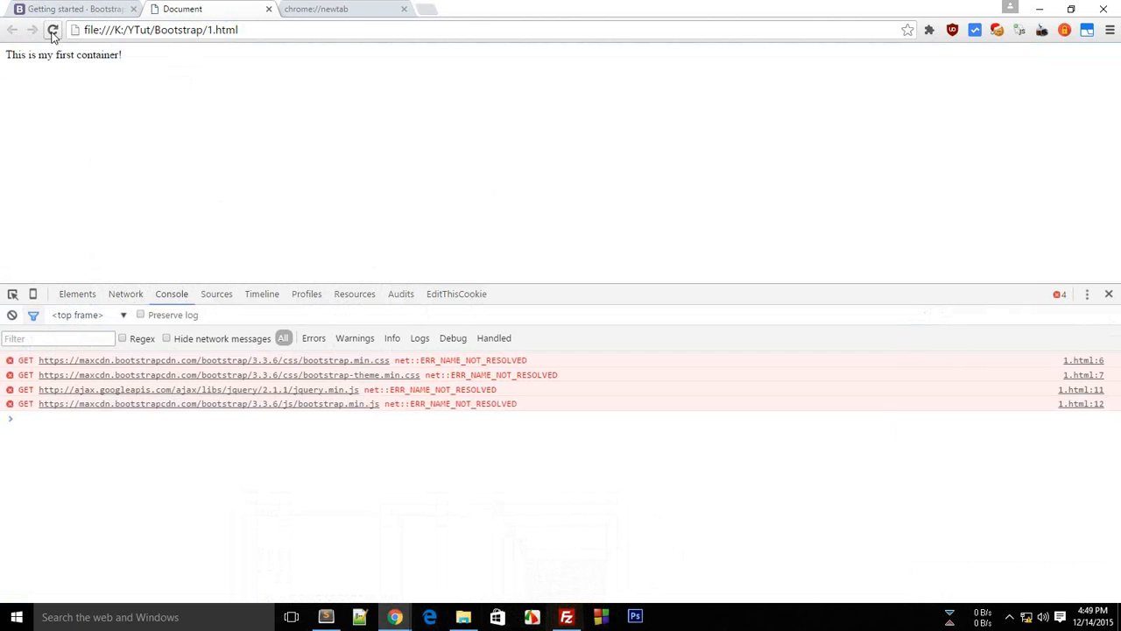
# Reload the page and close Windows Network Diagnostics so it loads with Bootstrap styling.
pyautogui.click(47, 28)
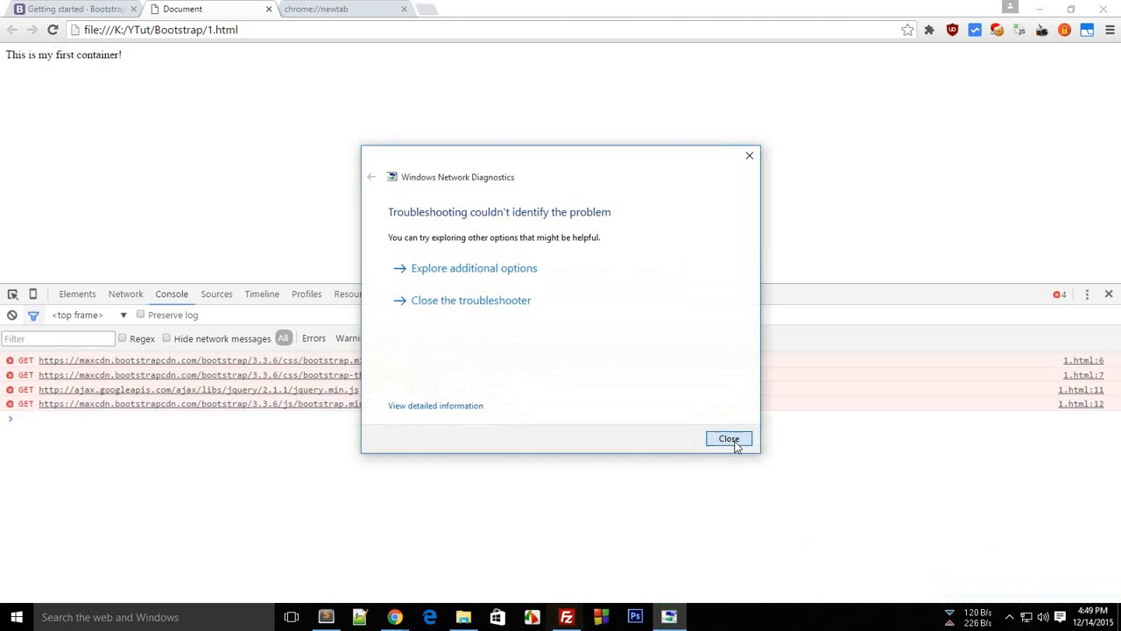
pyautogui.click(728, 438)
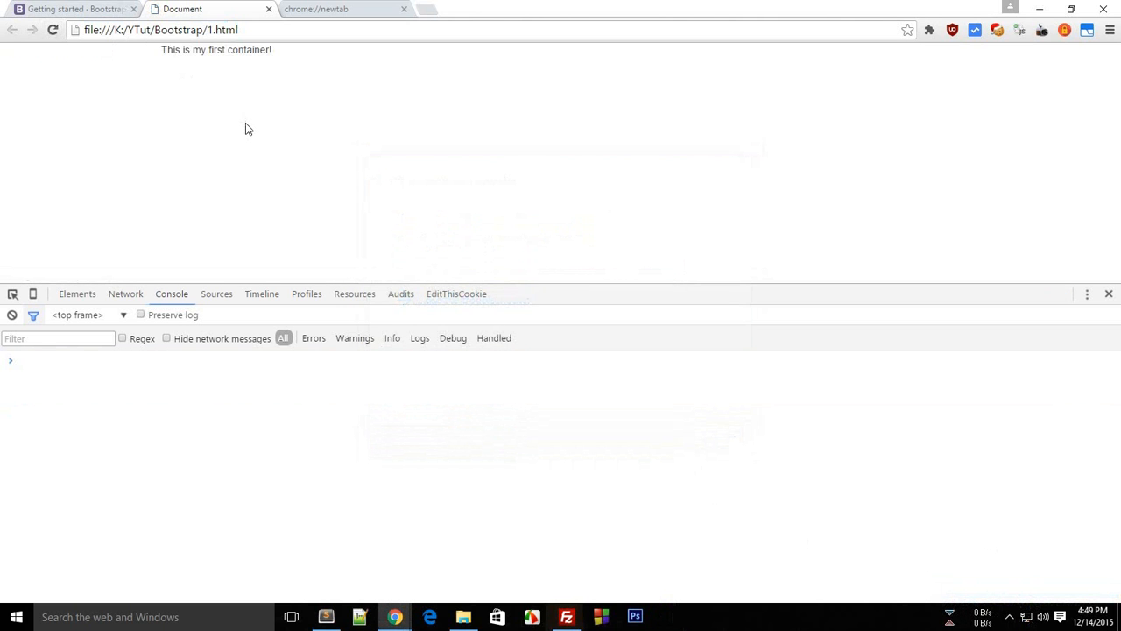
# Inspect the styled page in Chrome, then return to 1.html in Sublime Text.
pyautogui.rightClick(249, 130)
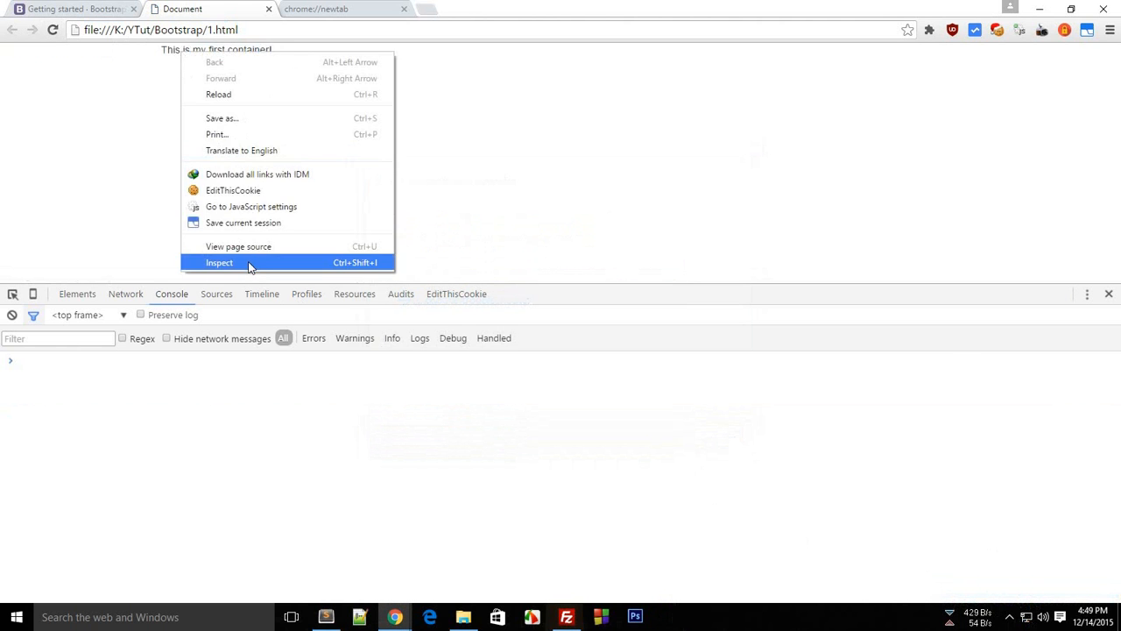
pyautogui.click(219, 263)
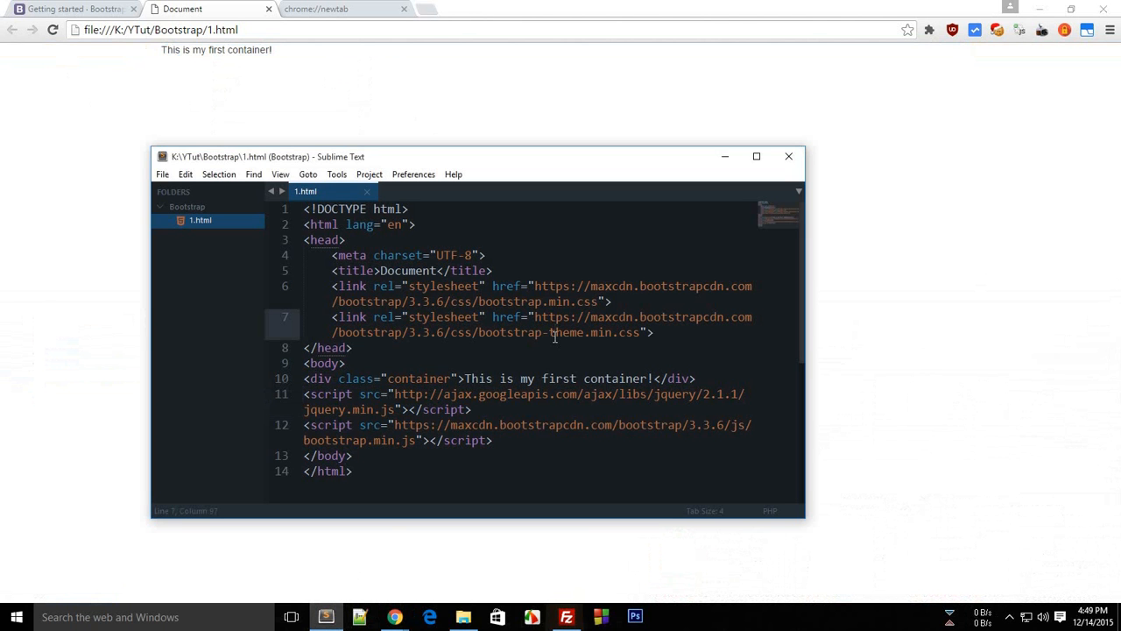
pyautogui.moveTo(532, 286)
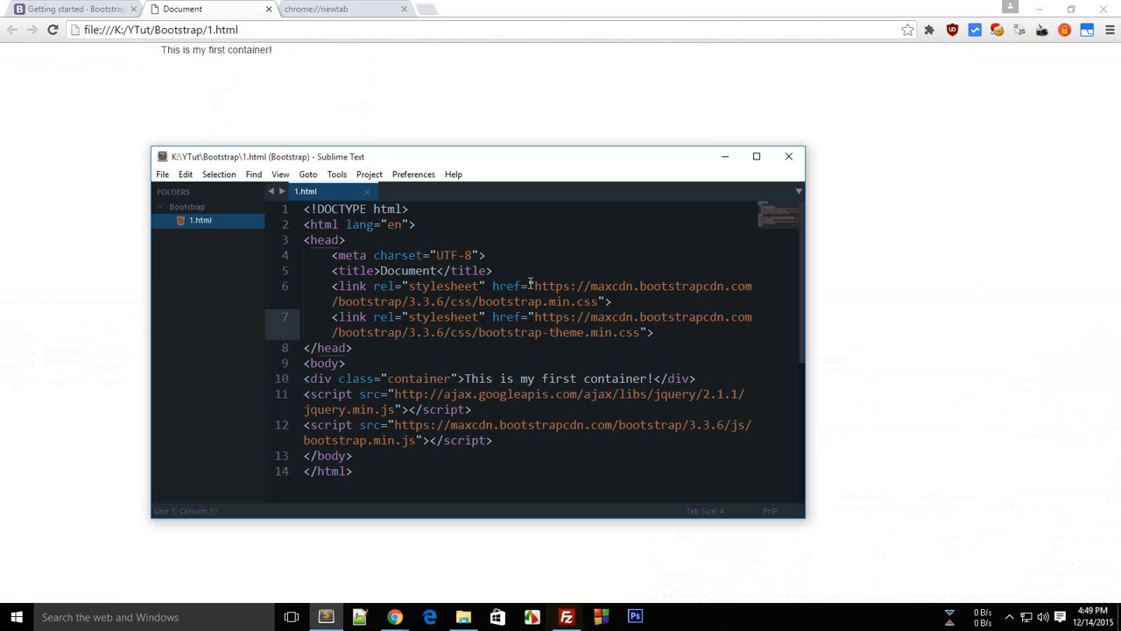